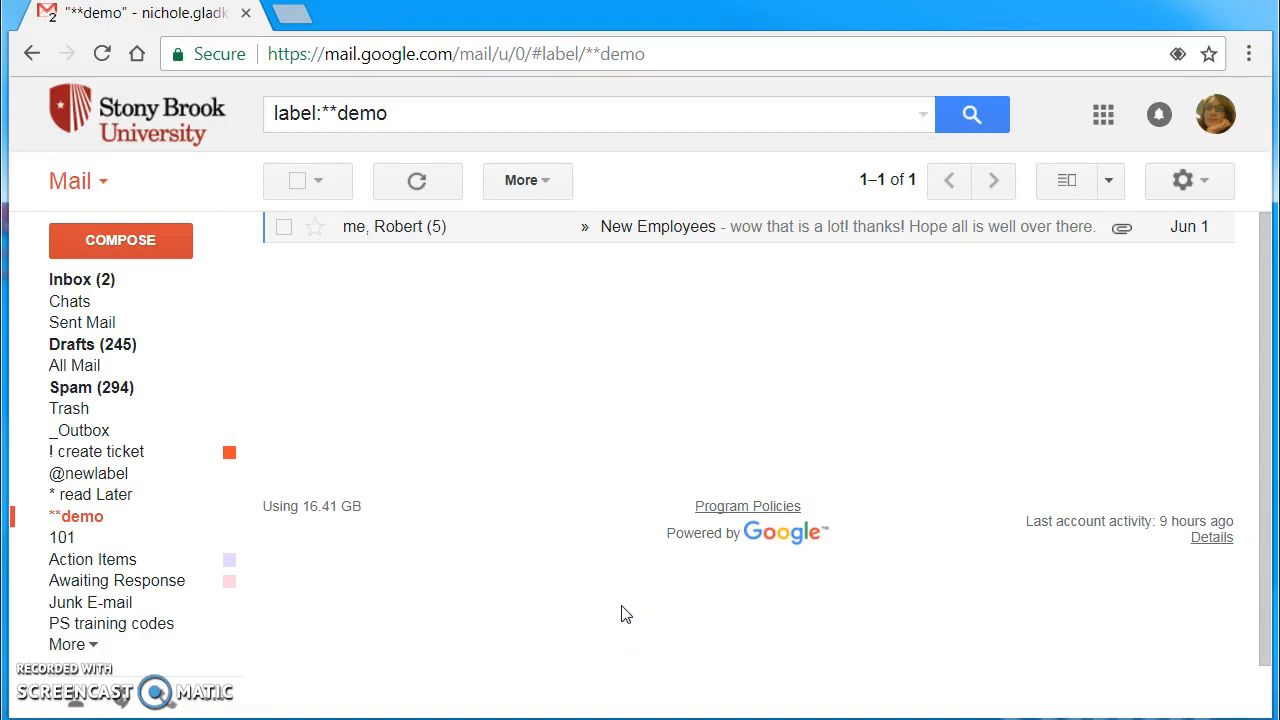
pyautogui.moveTo(690, 364)
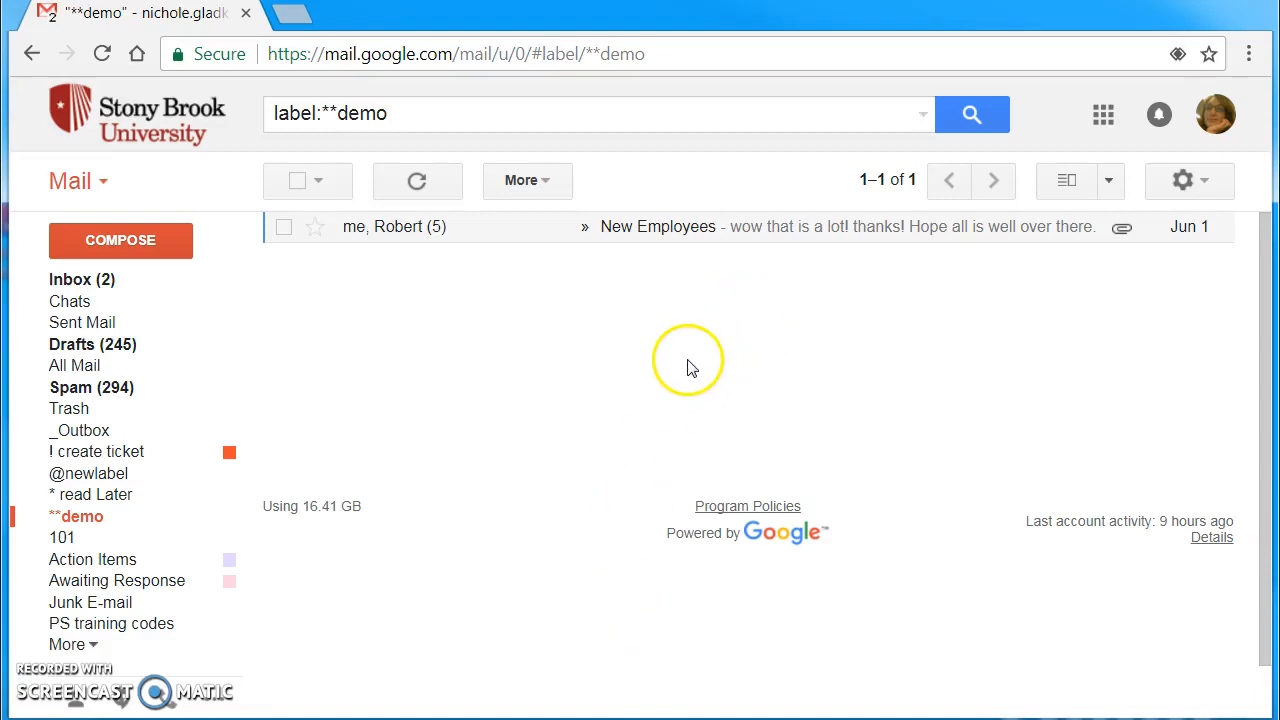
pyautogui.moveTo(576, 268)
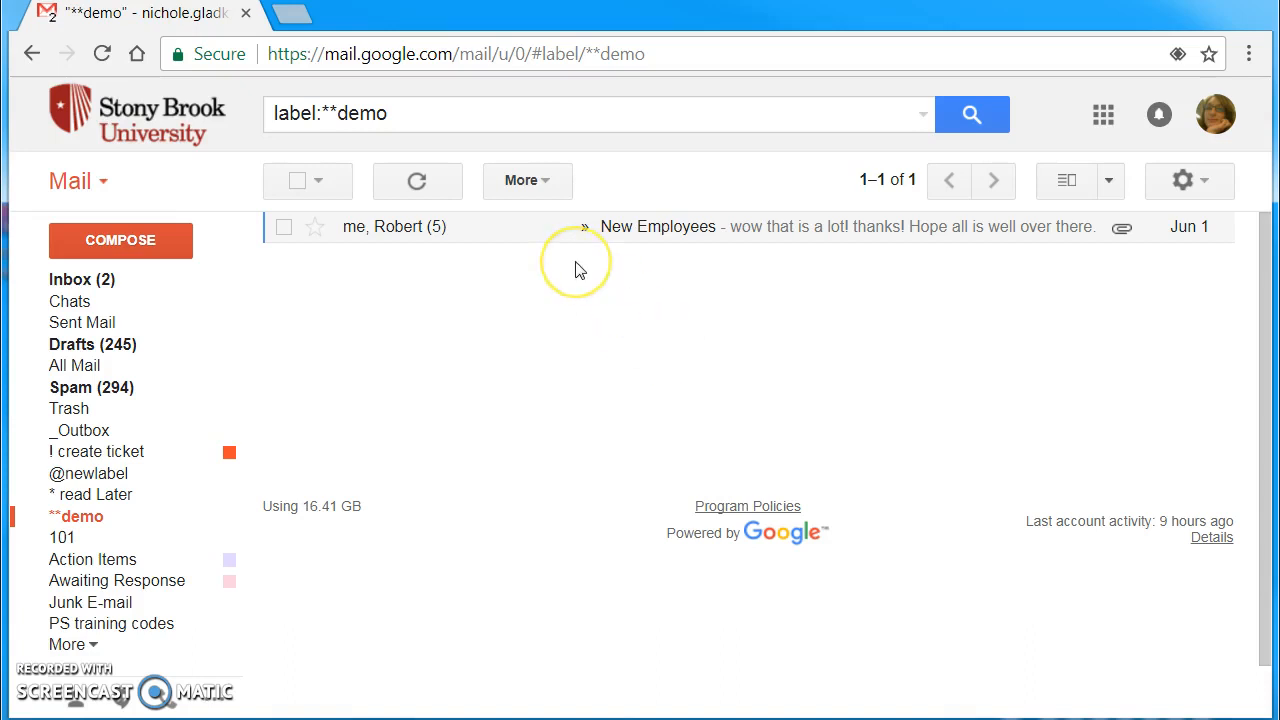
pyautogui.moveTo(336, 280)
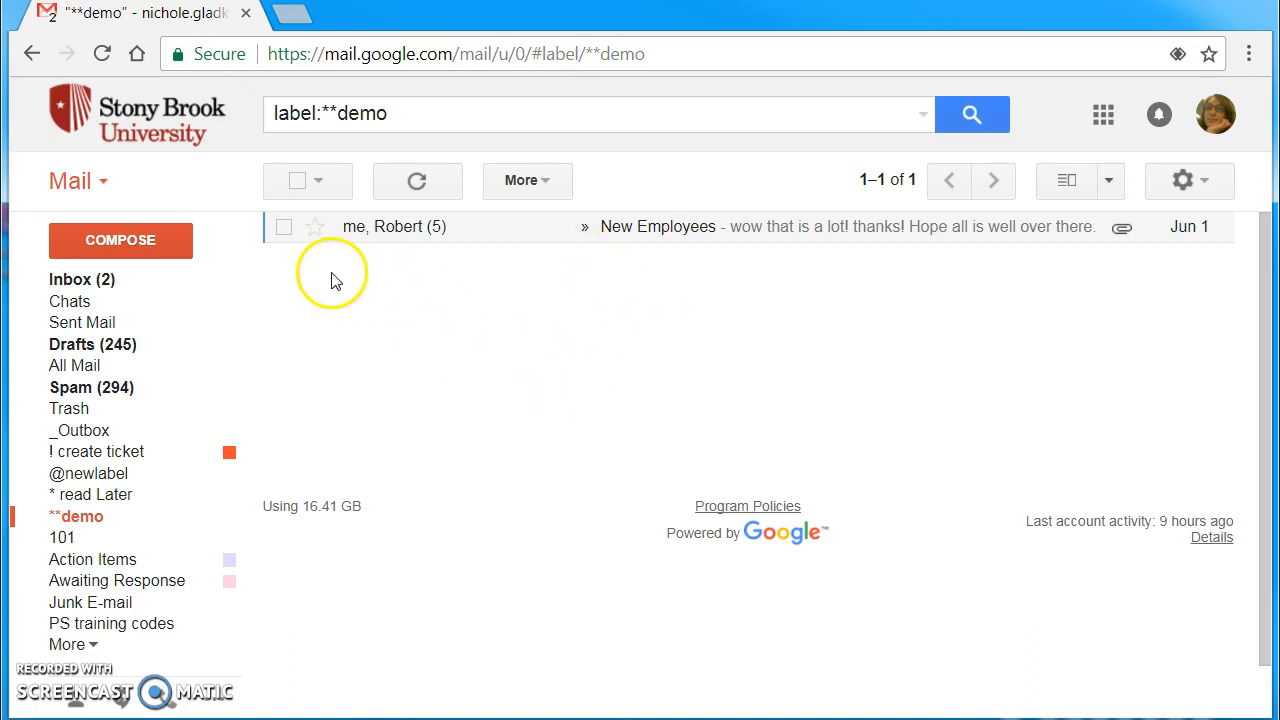
pyautogui.moveTo(352, 256)
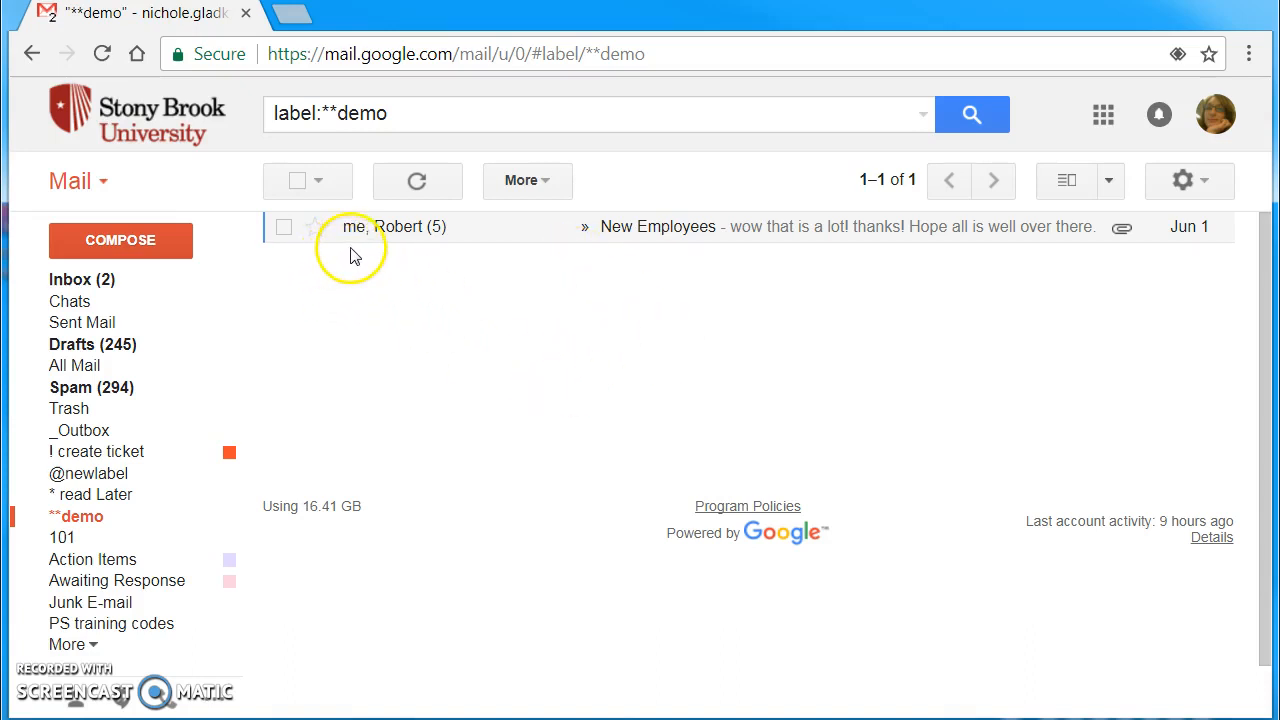
pyautogui.moveTo(670, 246)
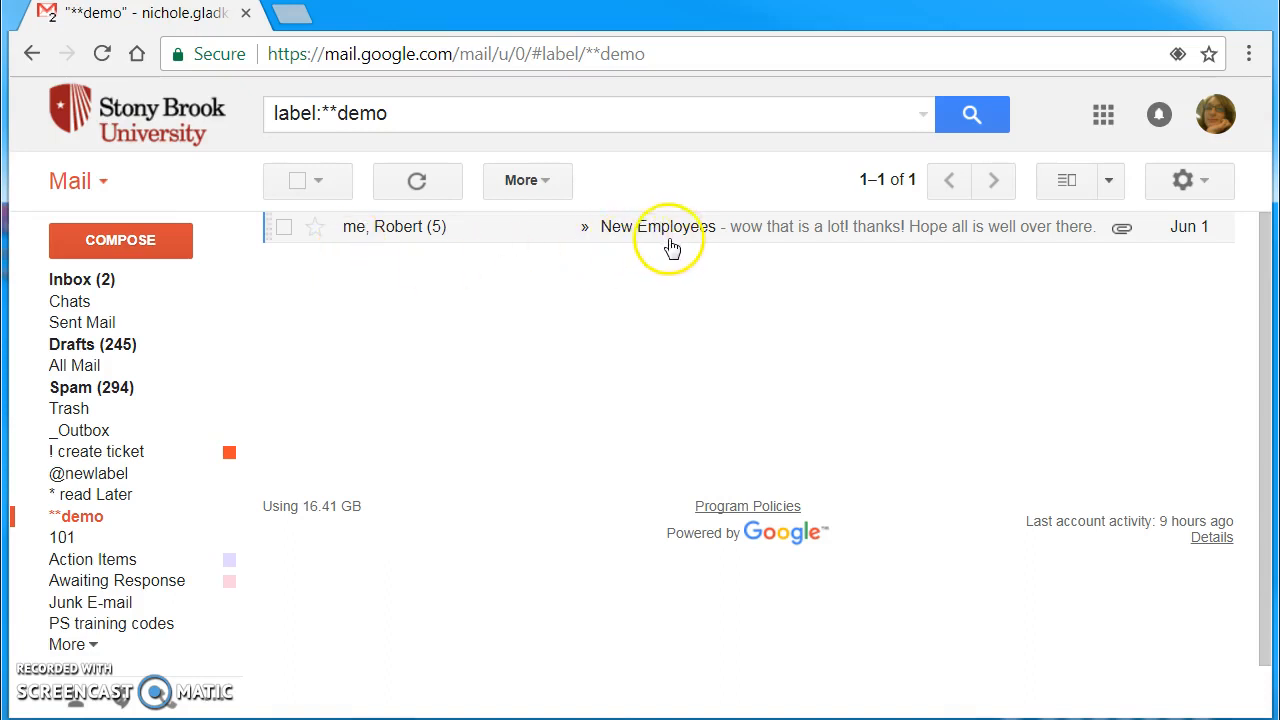
pyautogui.moveTo(352, 236)
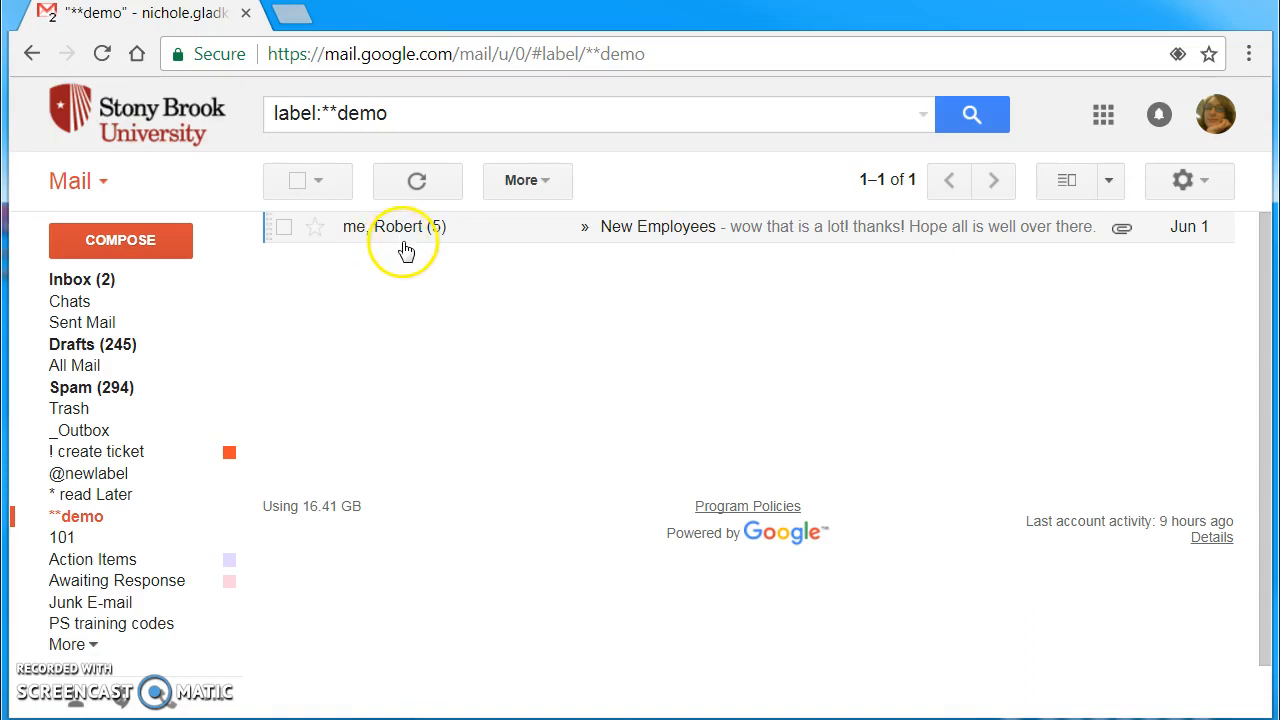
pyautogui.moveTo(438, 244)
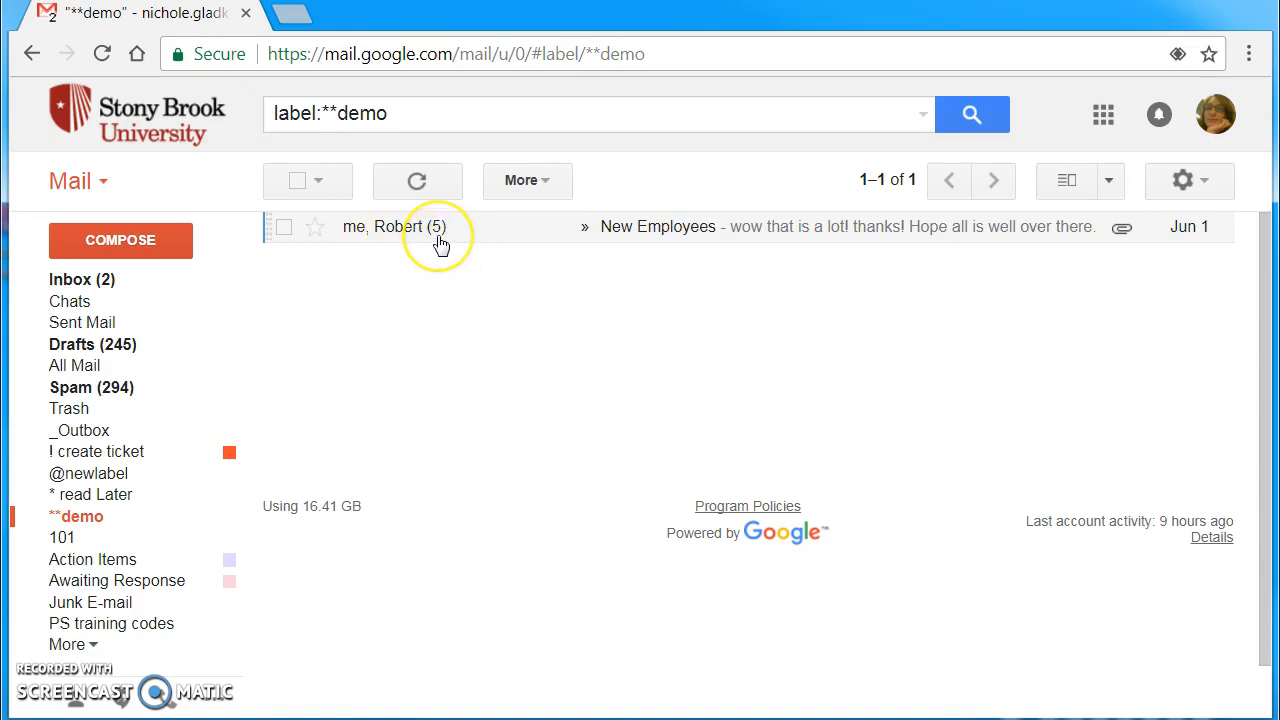
pyautogui.moveTo(440, 244)
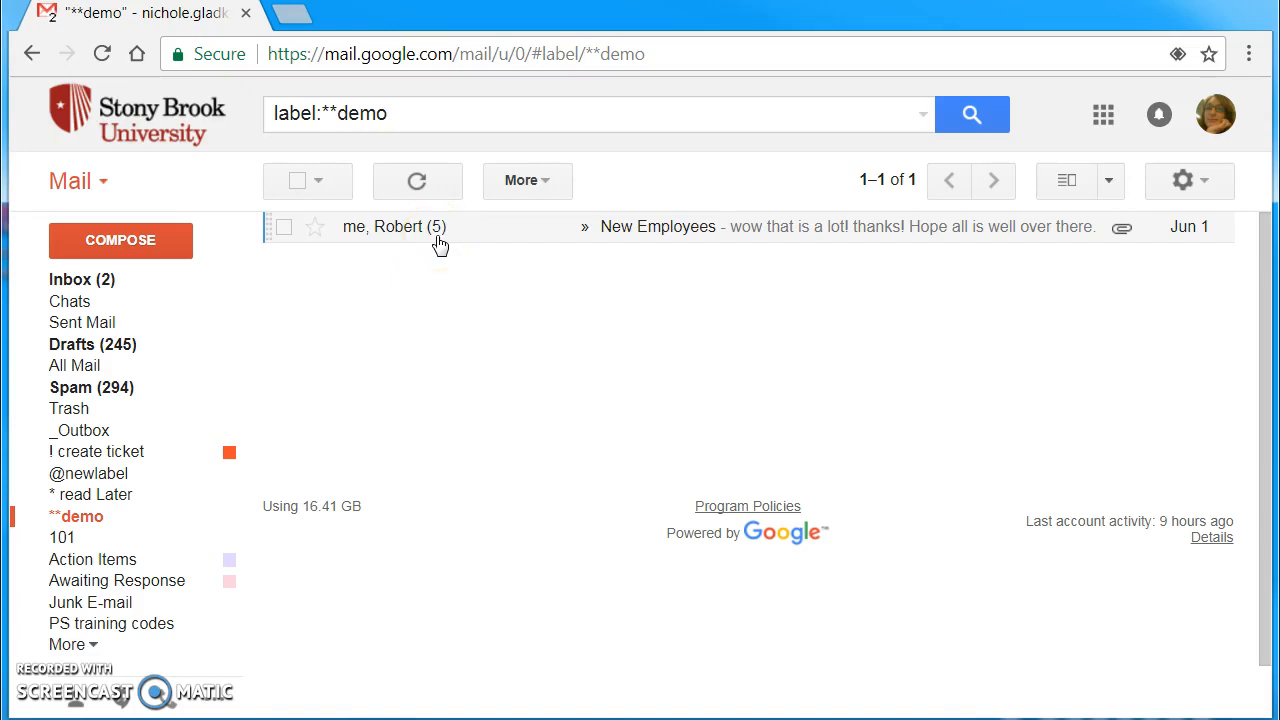
pyautogui.moveTo(678, 238)
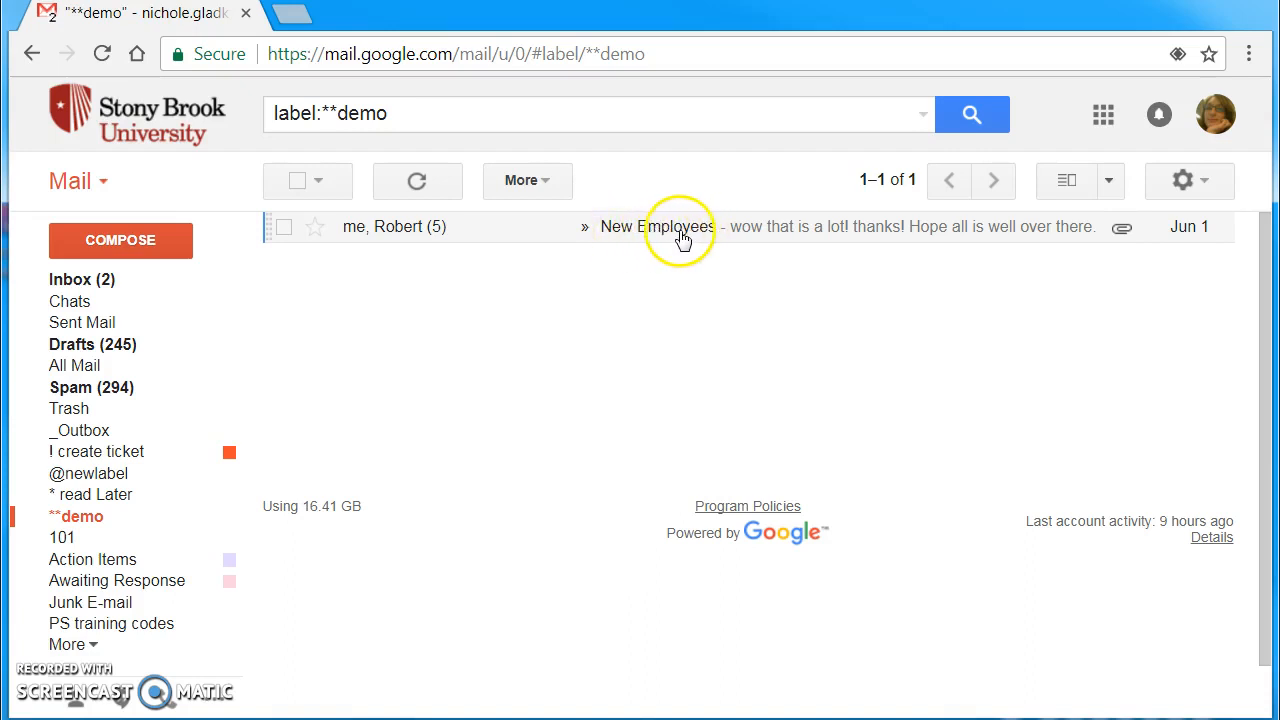
pyautogui.moveTo(630, 236)
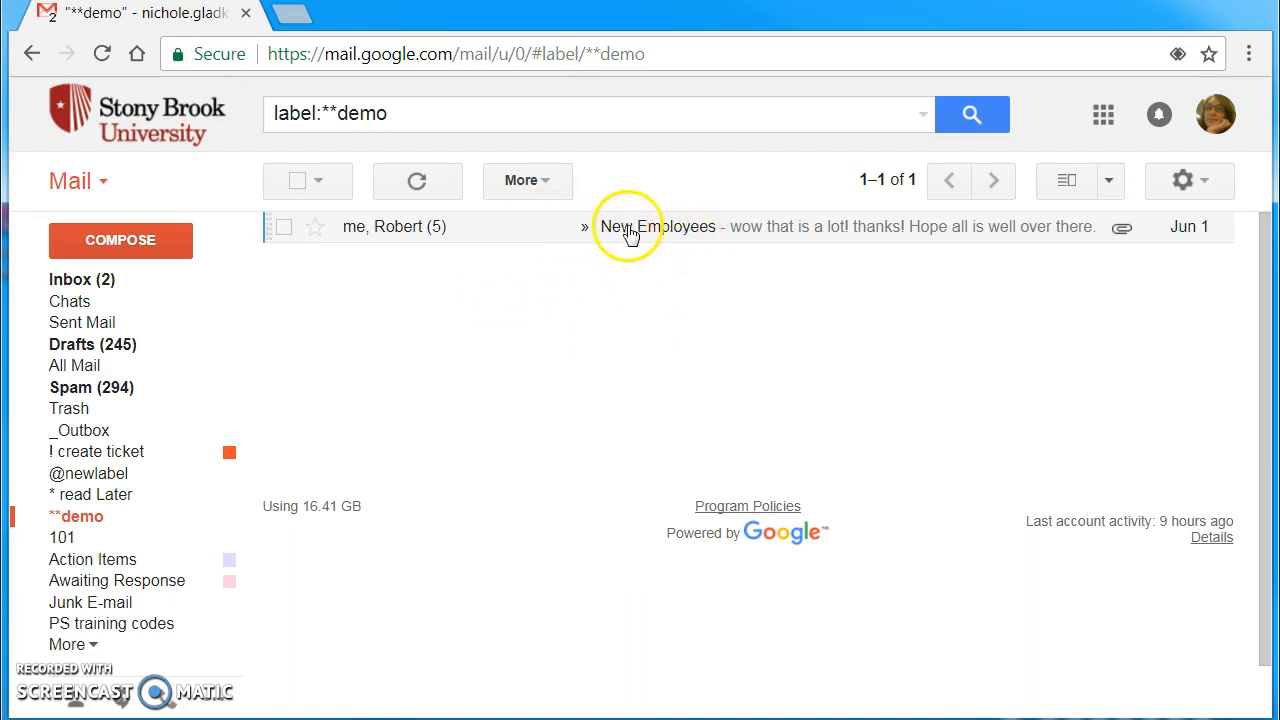
# Open the New Employees thread from the **demo label list in conversation view
pyautogui.click(656, 226)
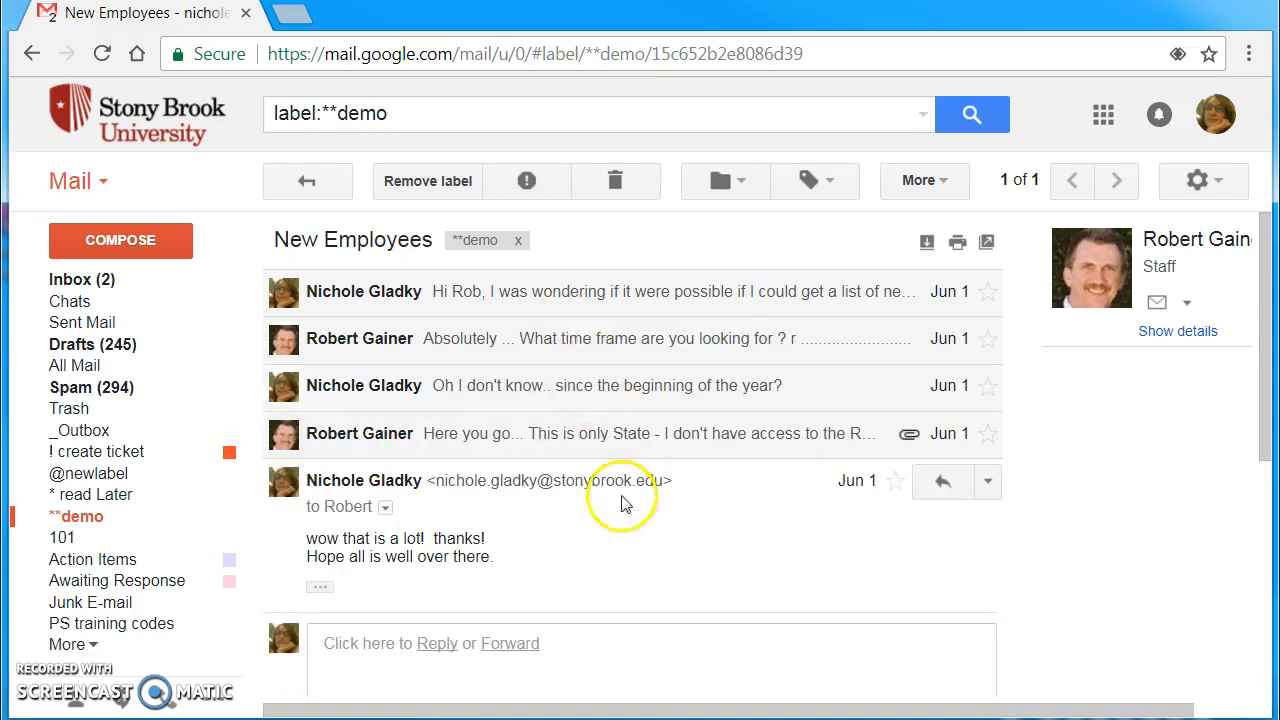
pyautogui.moveTo(338, 290)
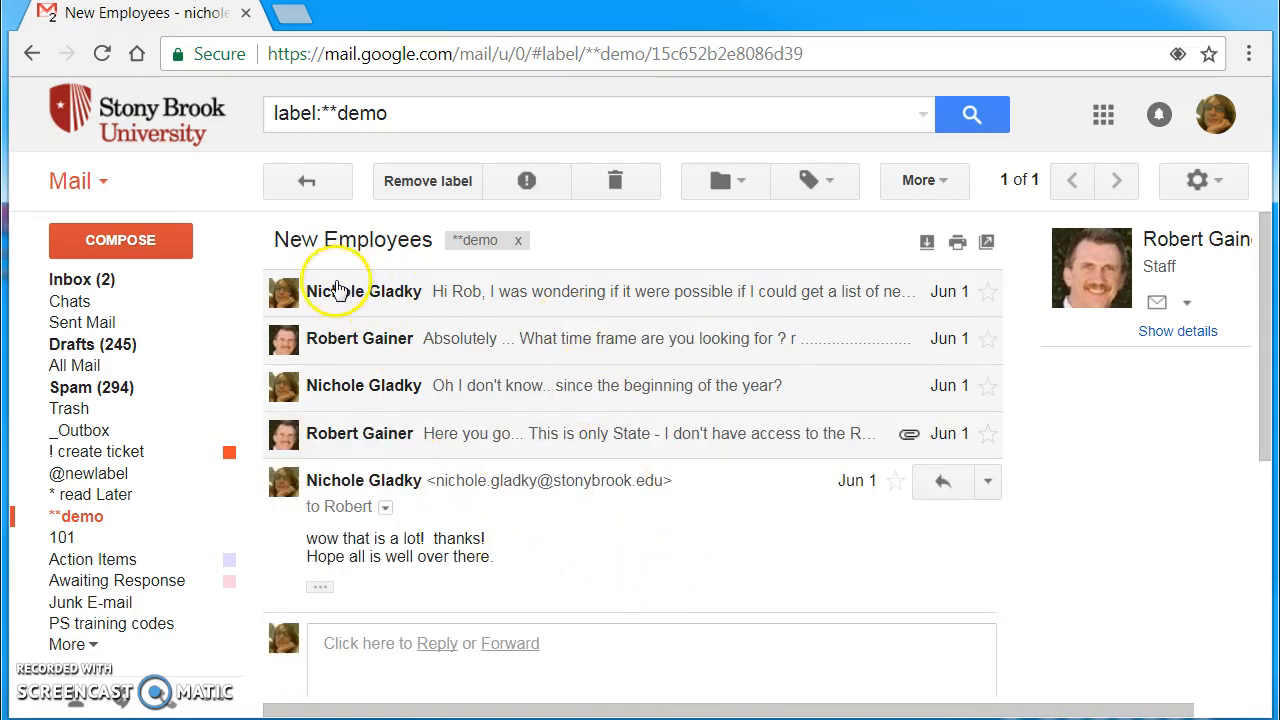
pyautogui.moveTo(530, 500)
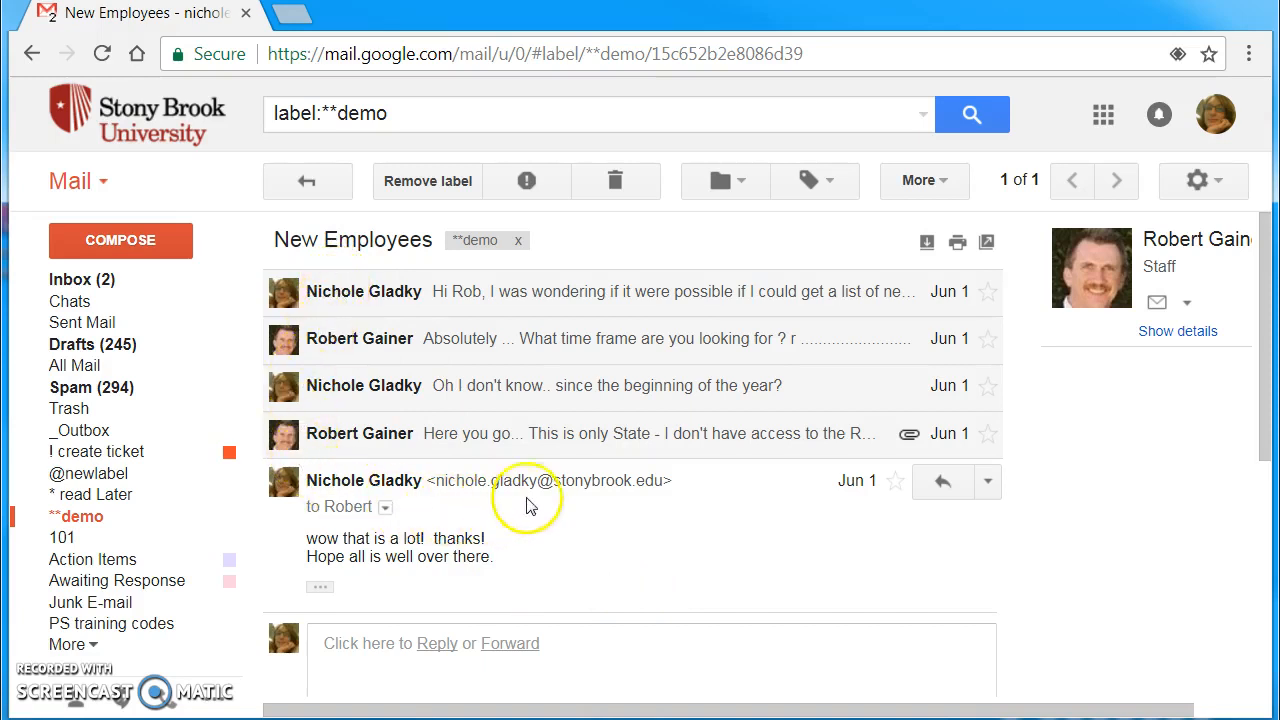
pyautogui.moveTo(420, 528)
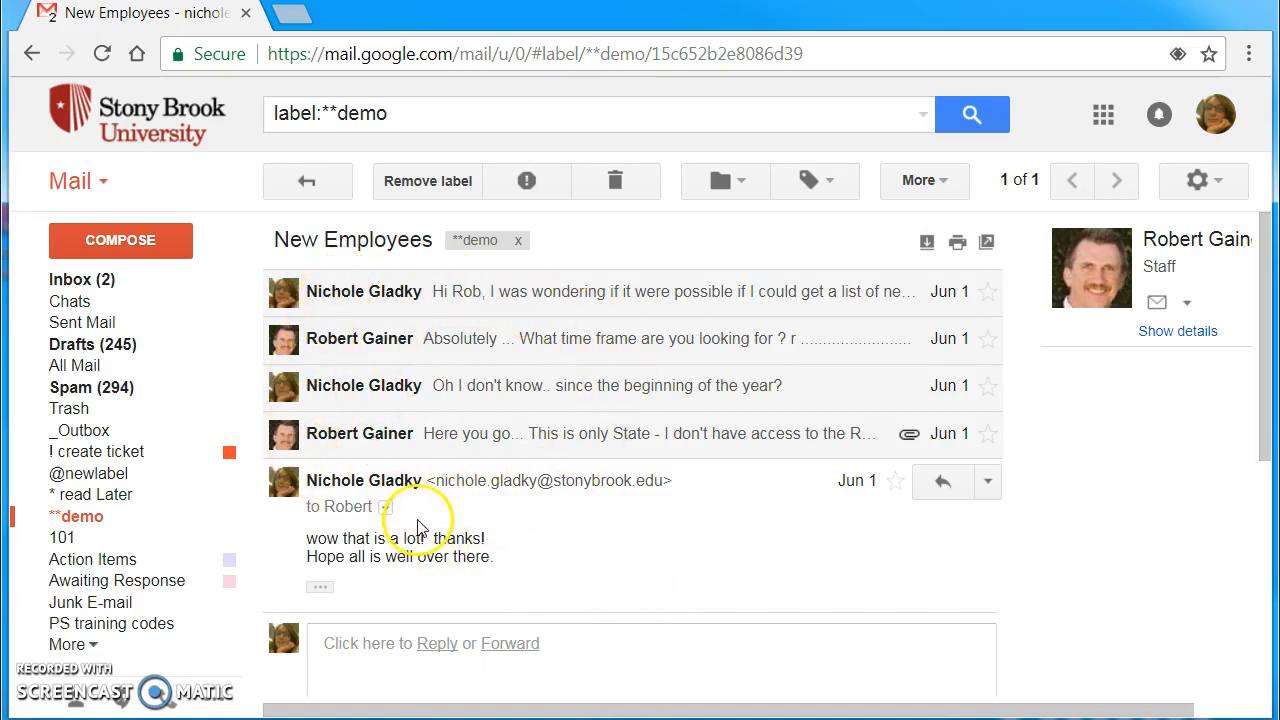
pyautogui.moveTo(558, 572)
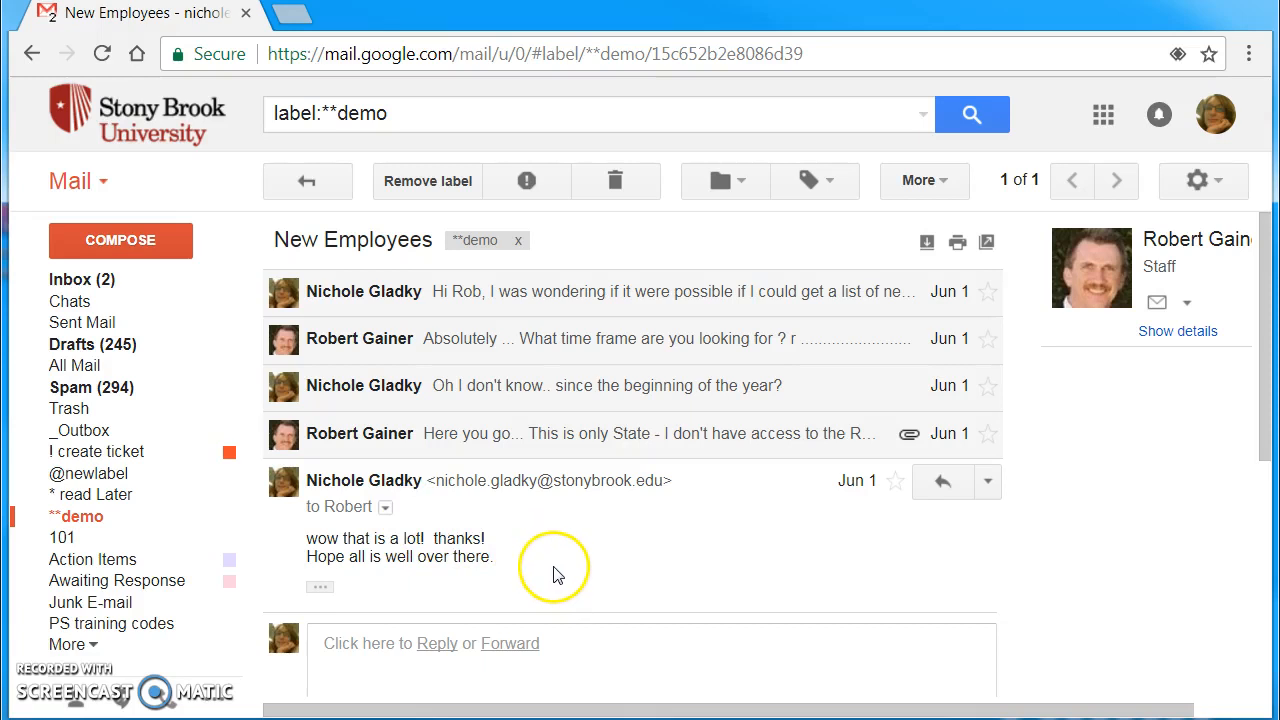
pyautogui.moveTo(458, 290)
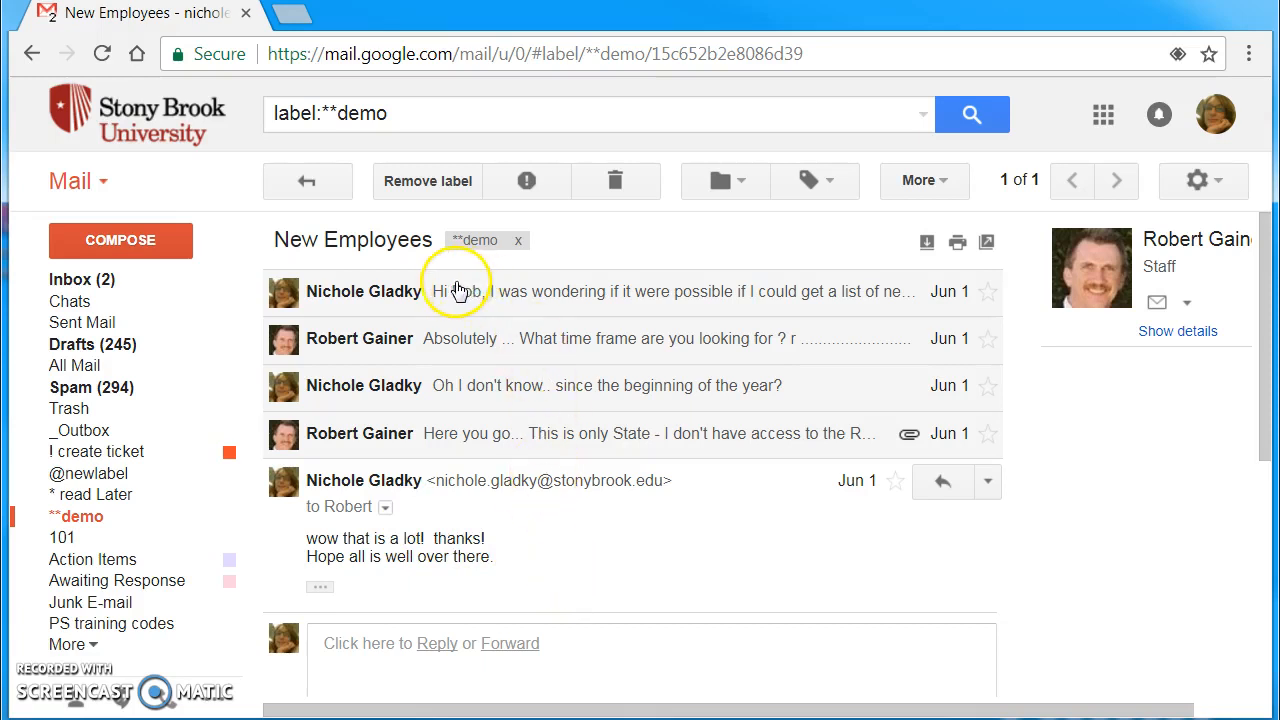
pyautogui.moveTo(470, 390)
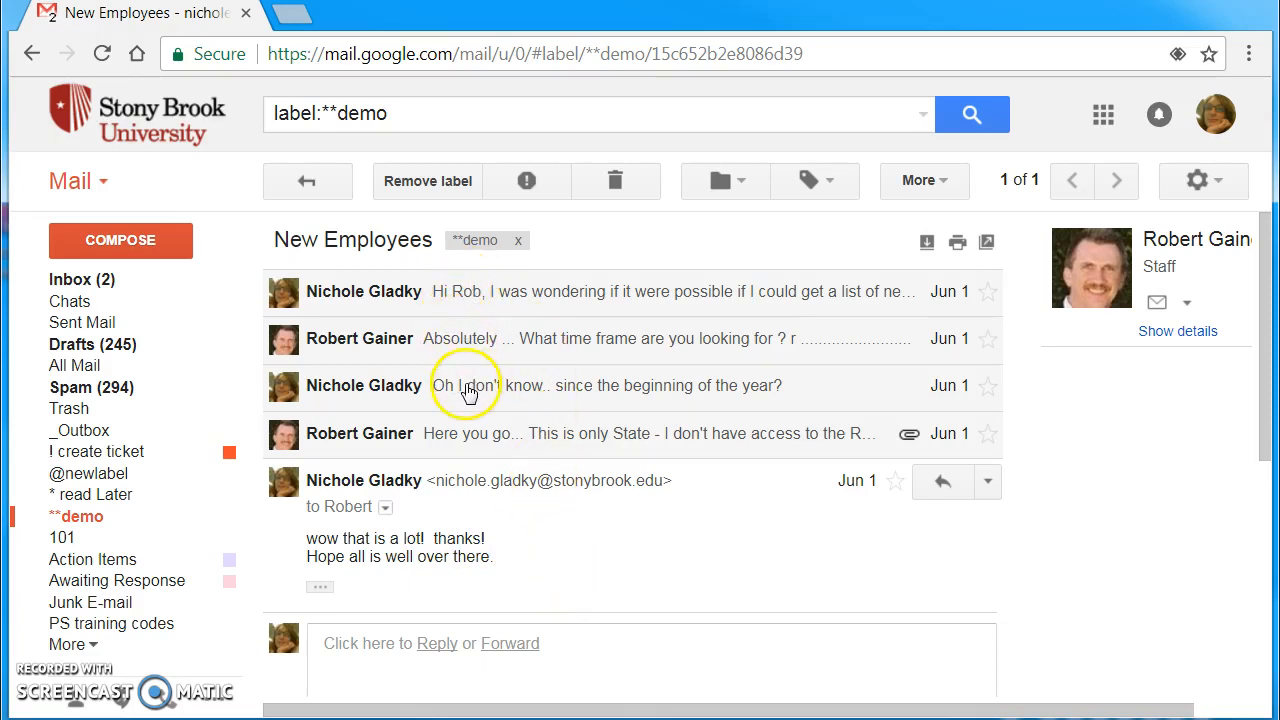
pyautogui.moveTo(470, 486)
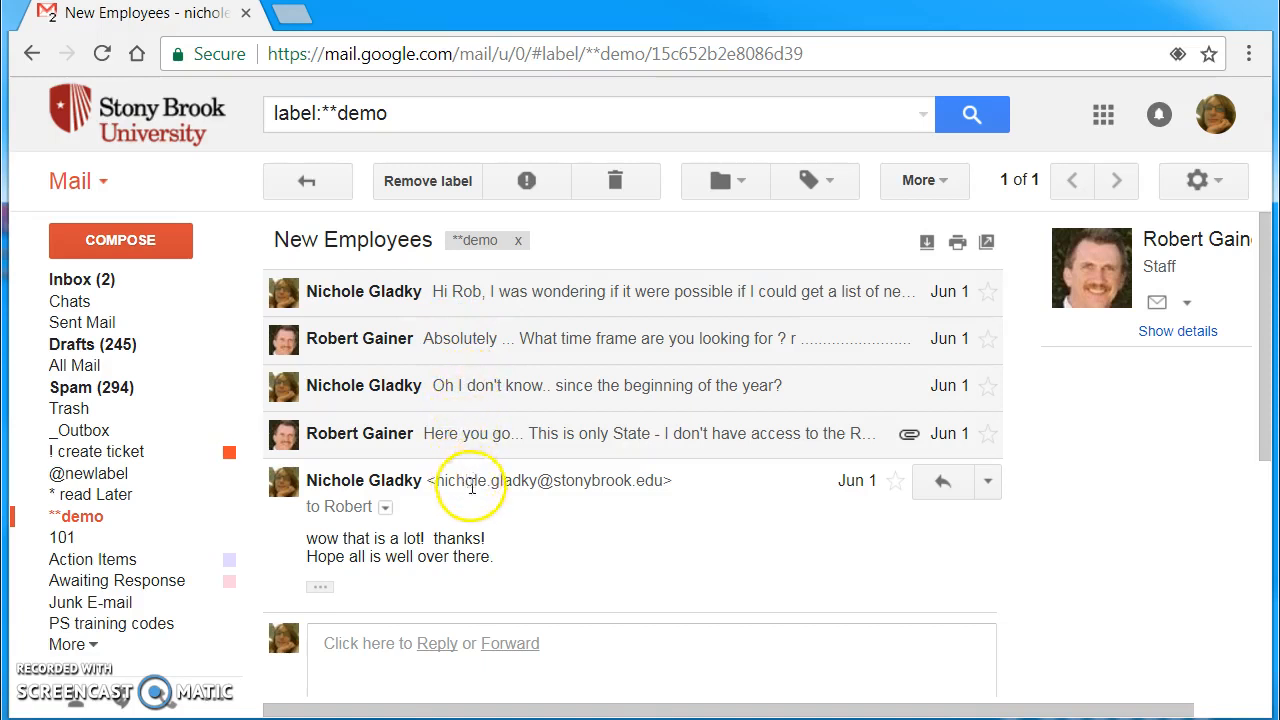
pyautogui.moveTo(590, 486)
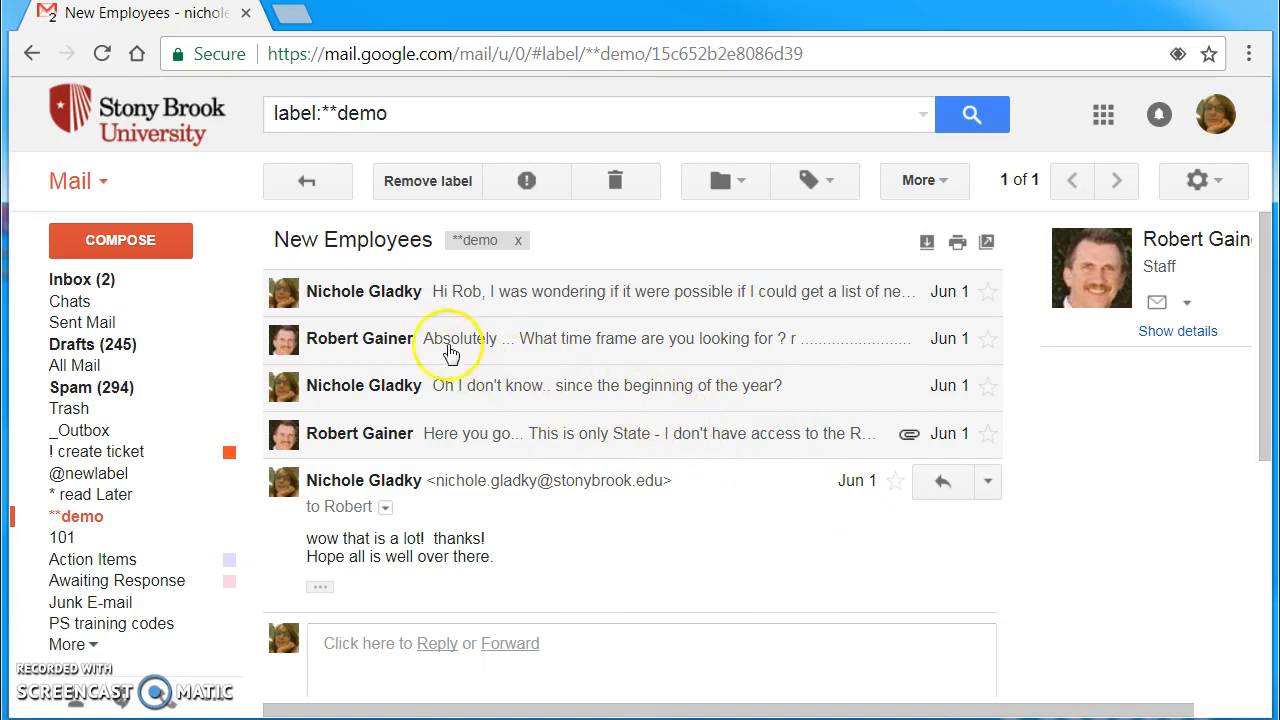
pyautogui.moveTo(664, 364)
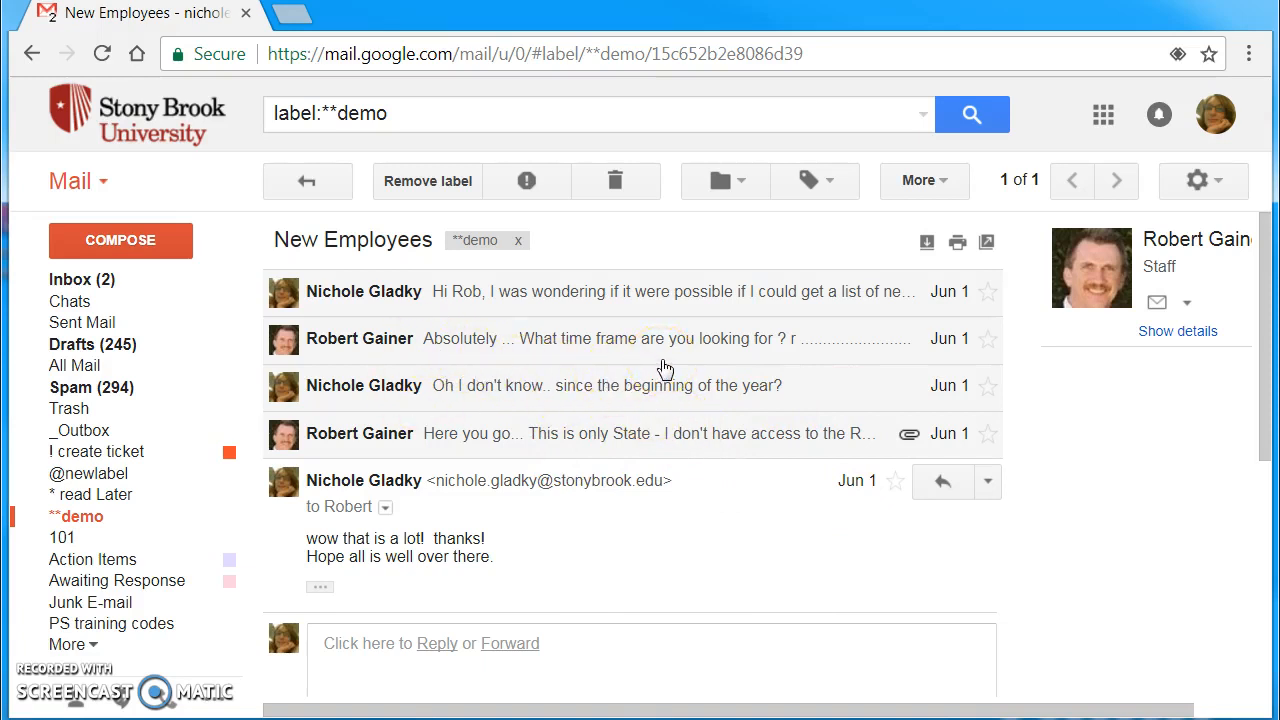
pyautogui.moveTo(944, 338)
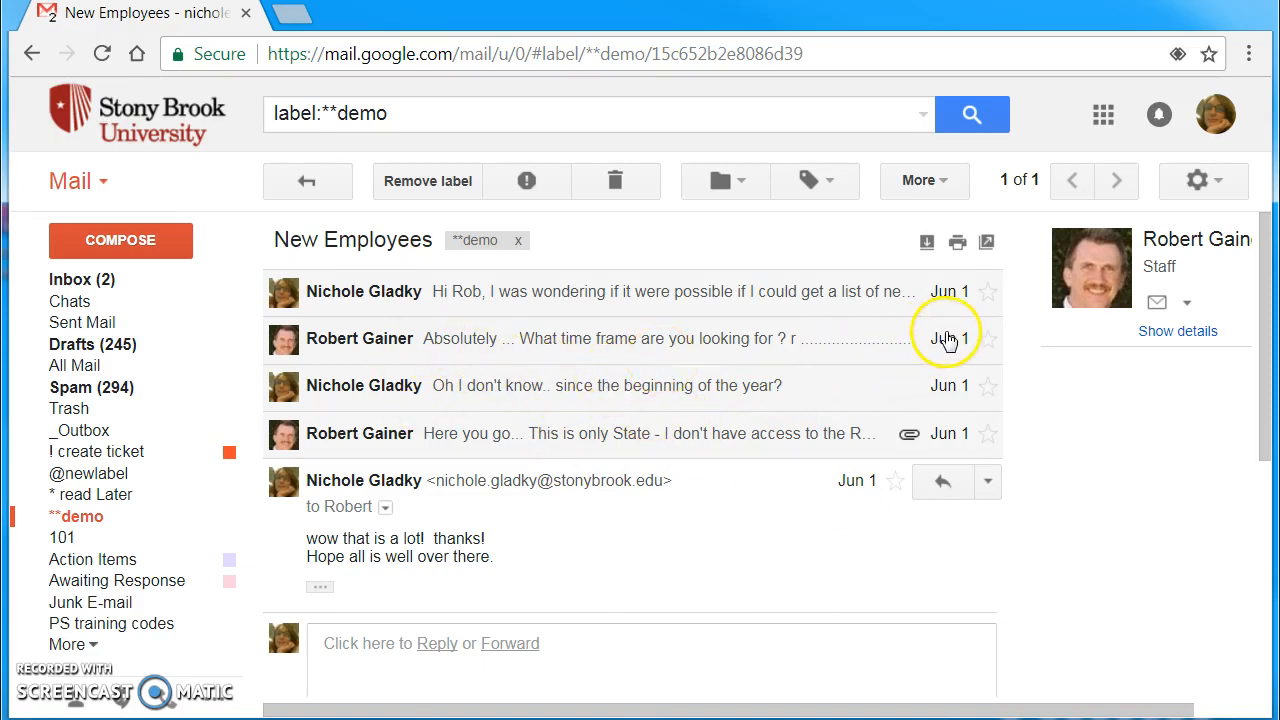
pyautogui.moveTo(948, 338)
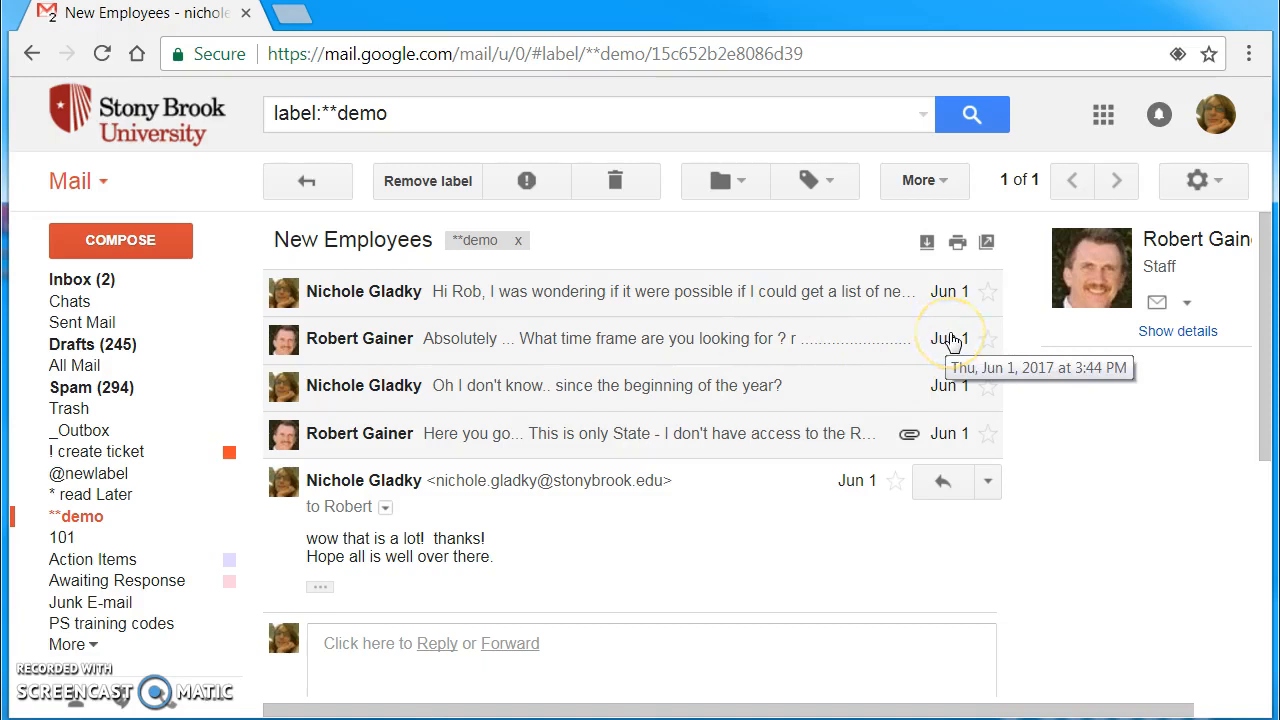
pyautogui.moveTo(948, 292)
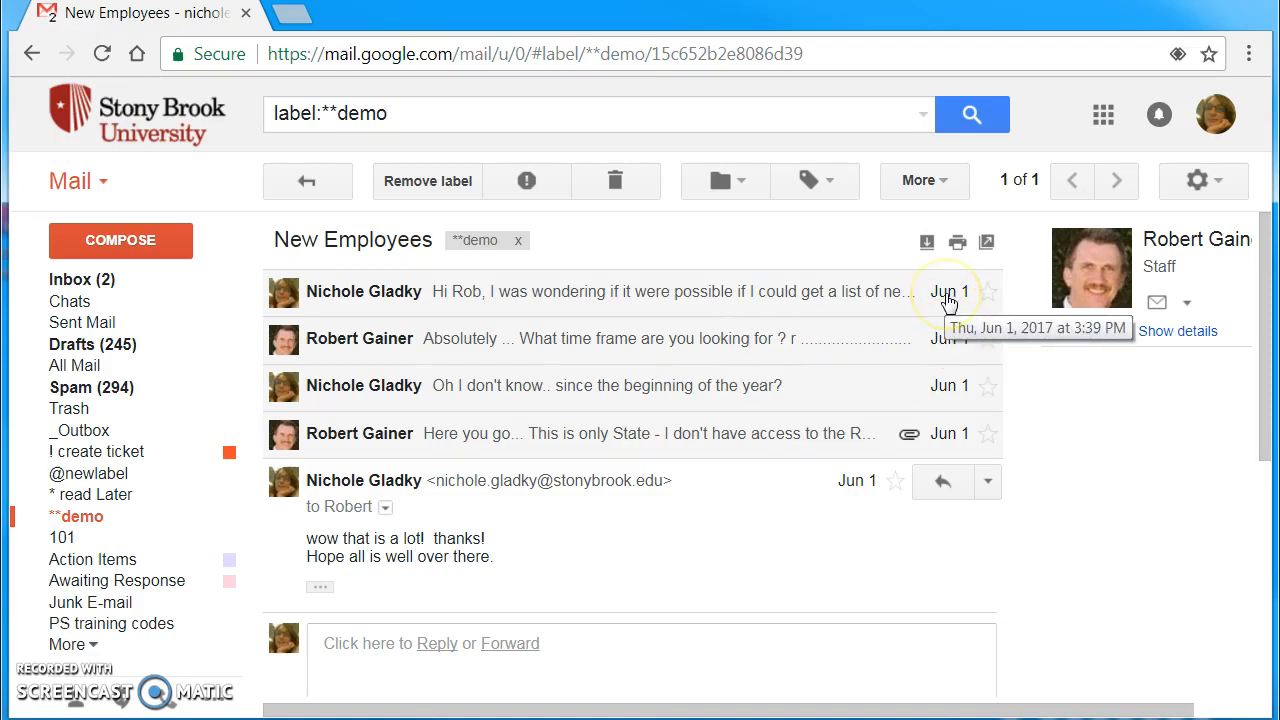
pyautogui.moveTo(944, 338)
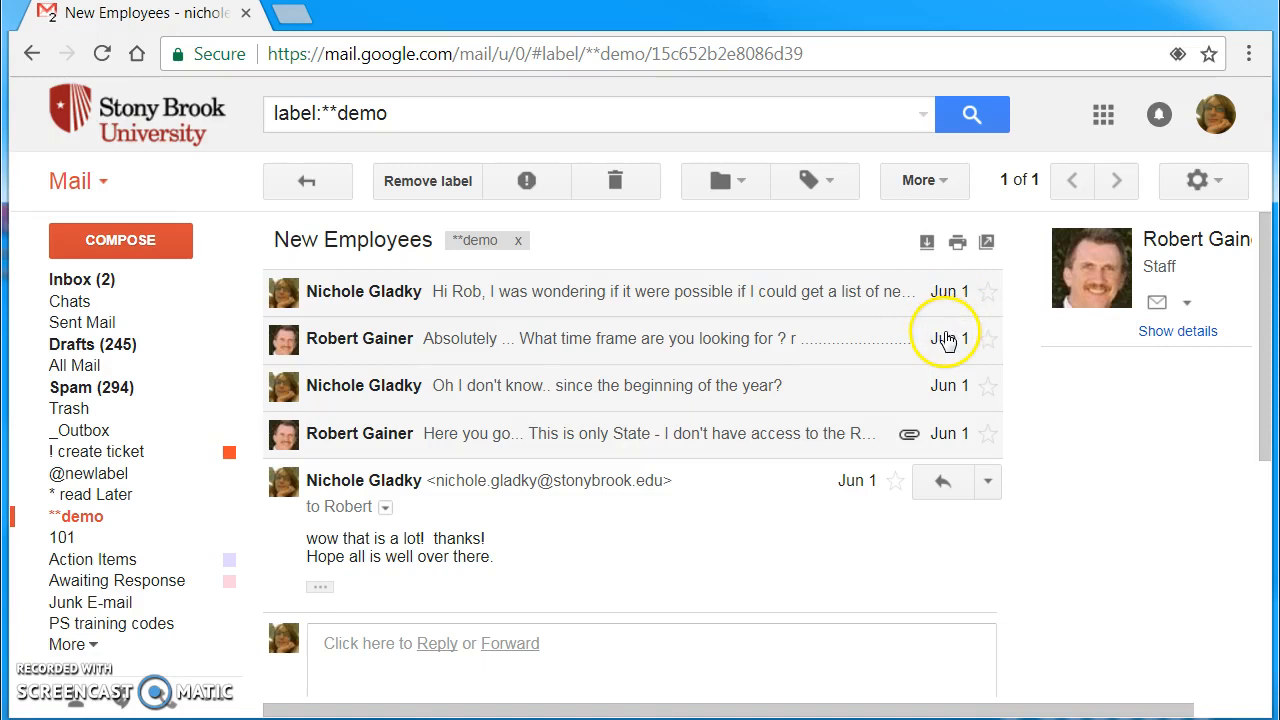
pyautogui.moveTo(948, 386)
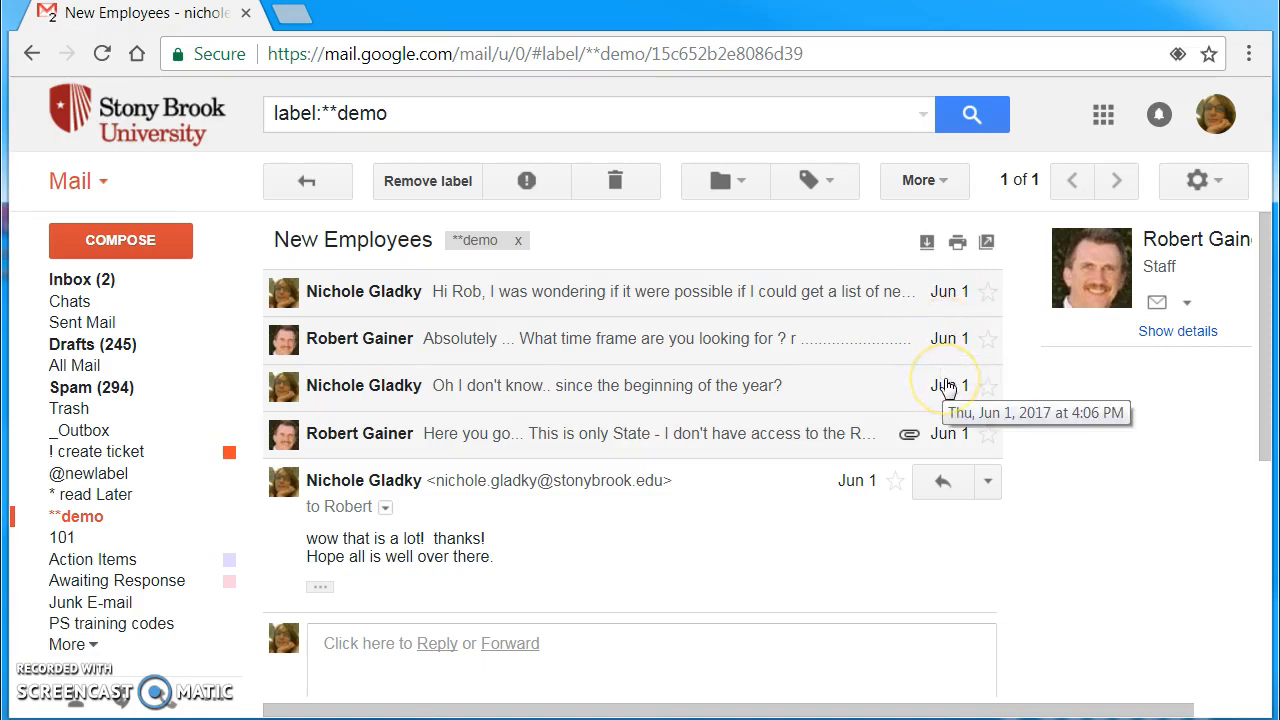
pyautogui.moveTo(572, 348)
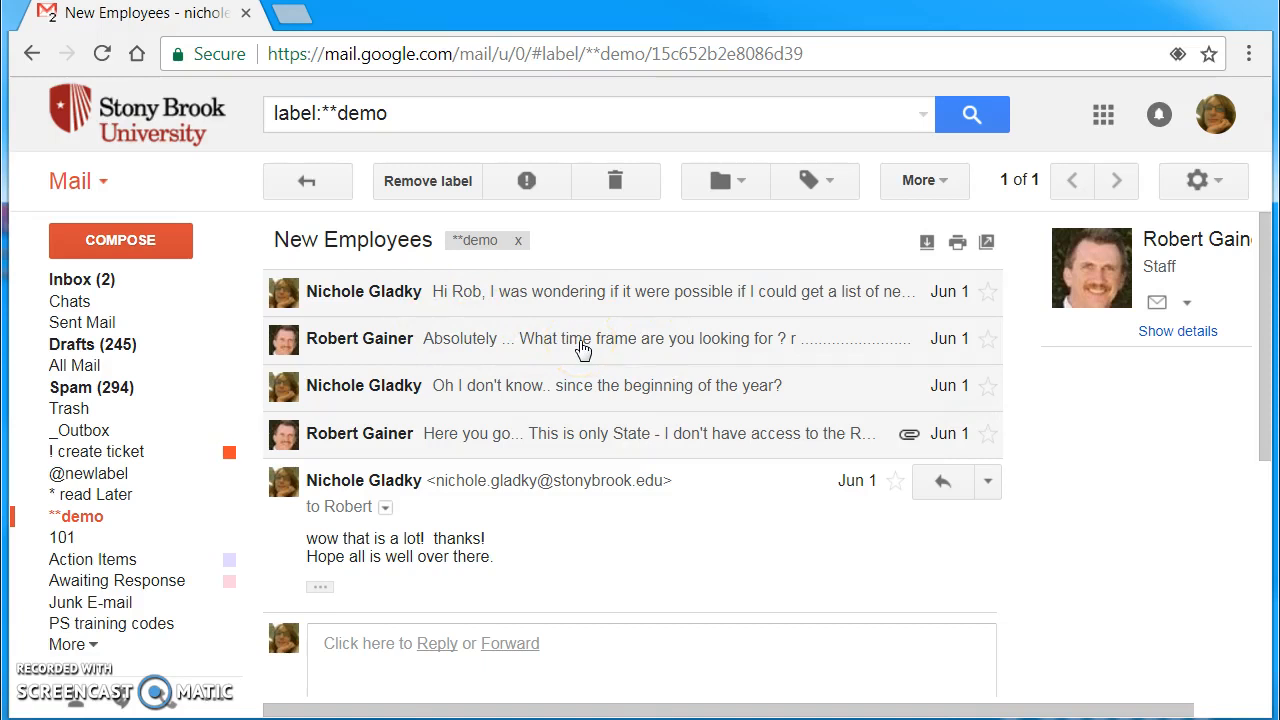
pyautogui.click(584, 338)
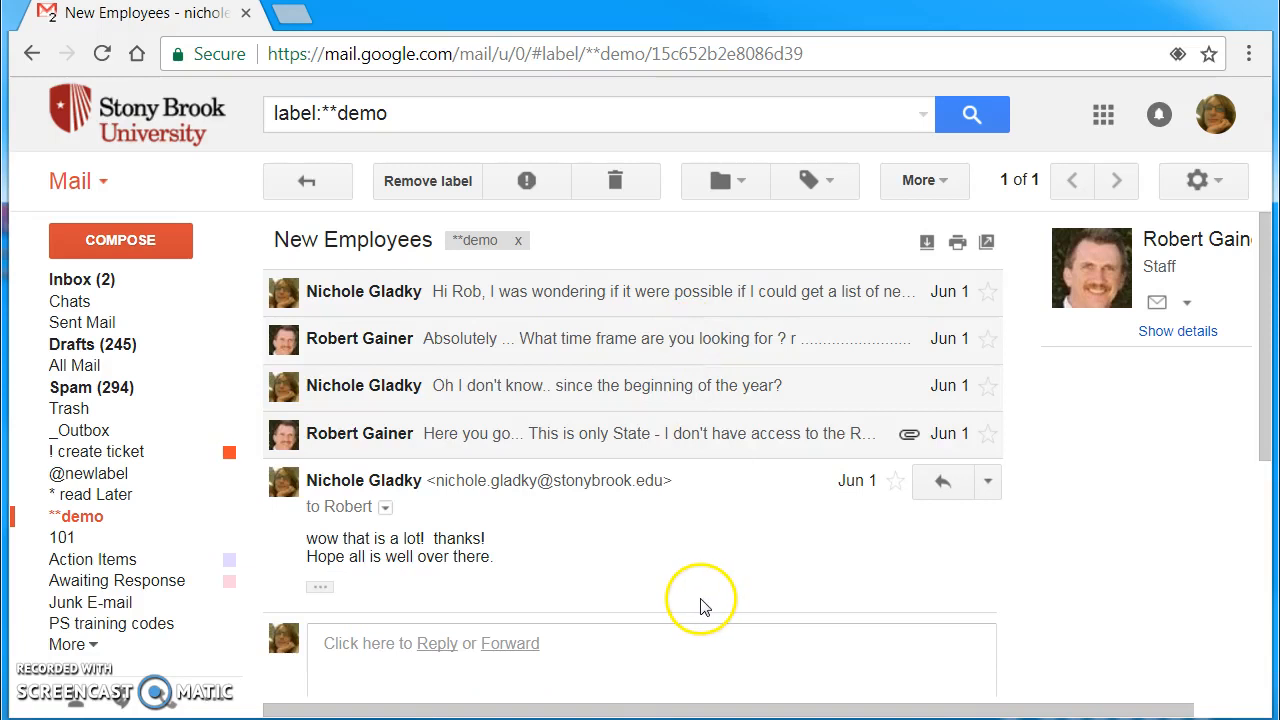
pyautogui.moveTo(696, 588)
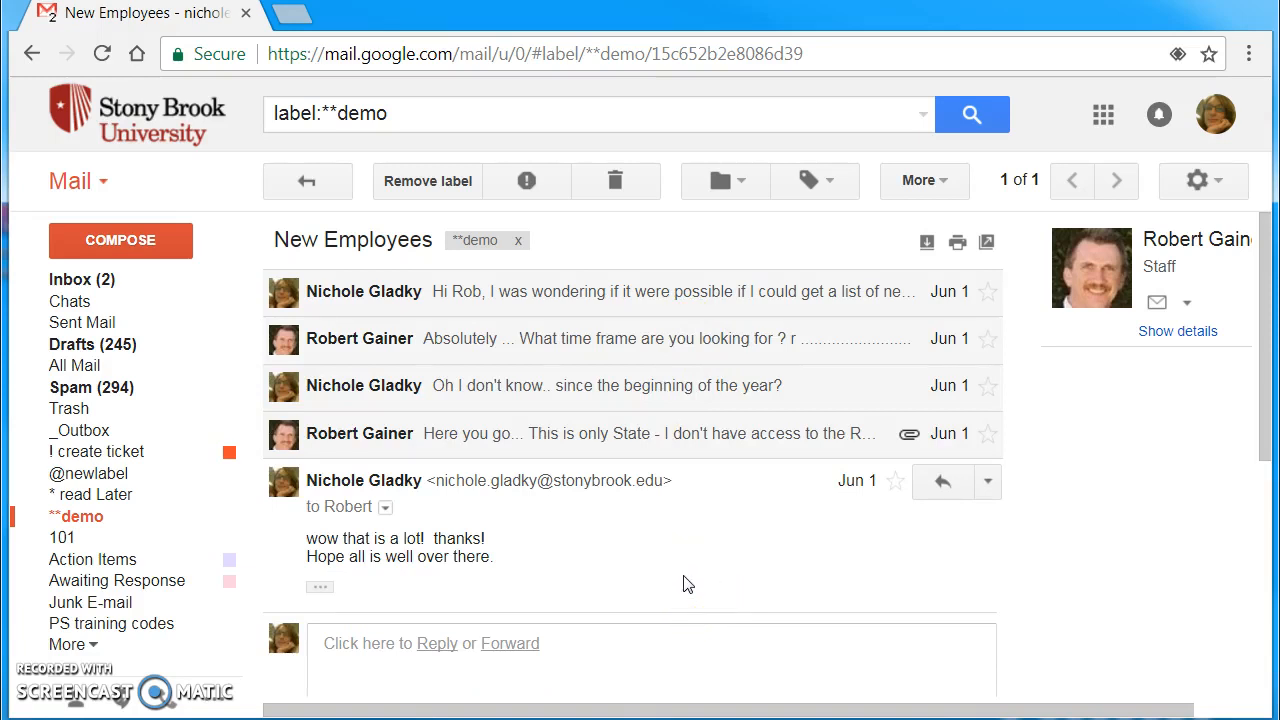
pyautogui.moveTo(656, 448)
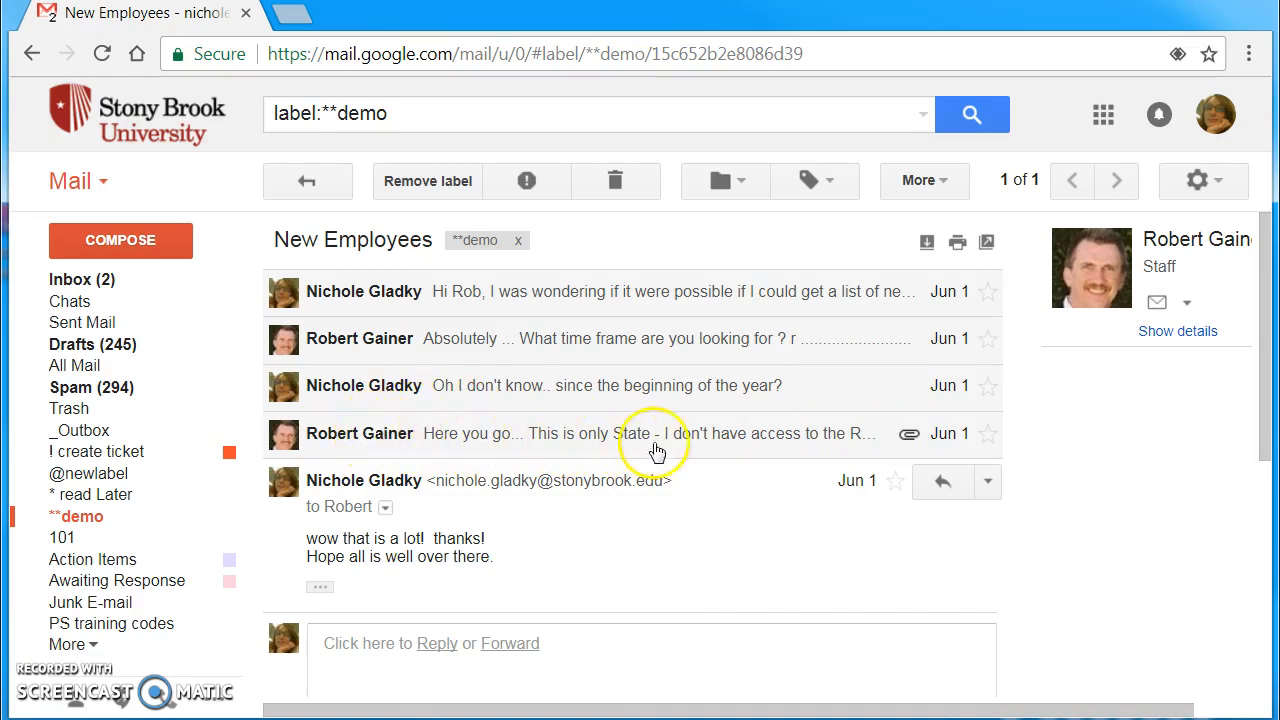
pyautogui.moveTo(824, 440)
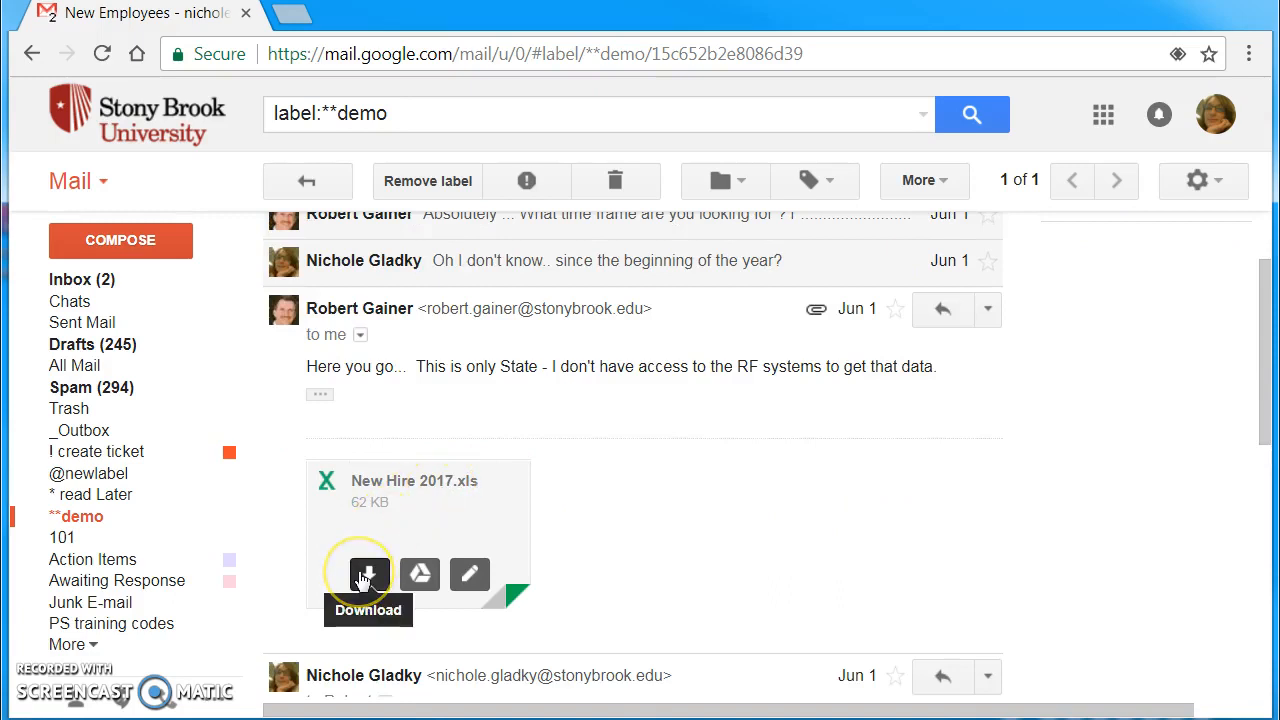
pyautogui.moveTo(420, 574)
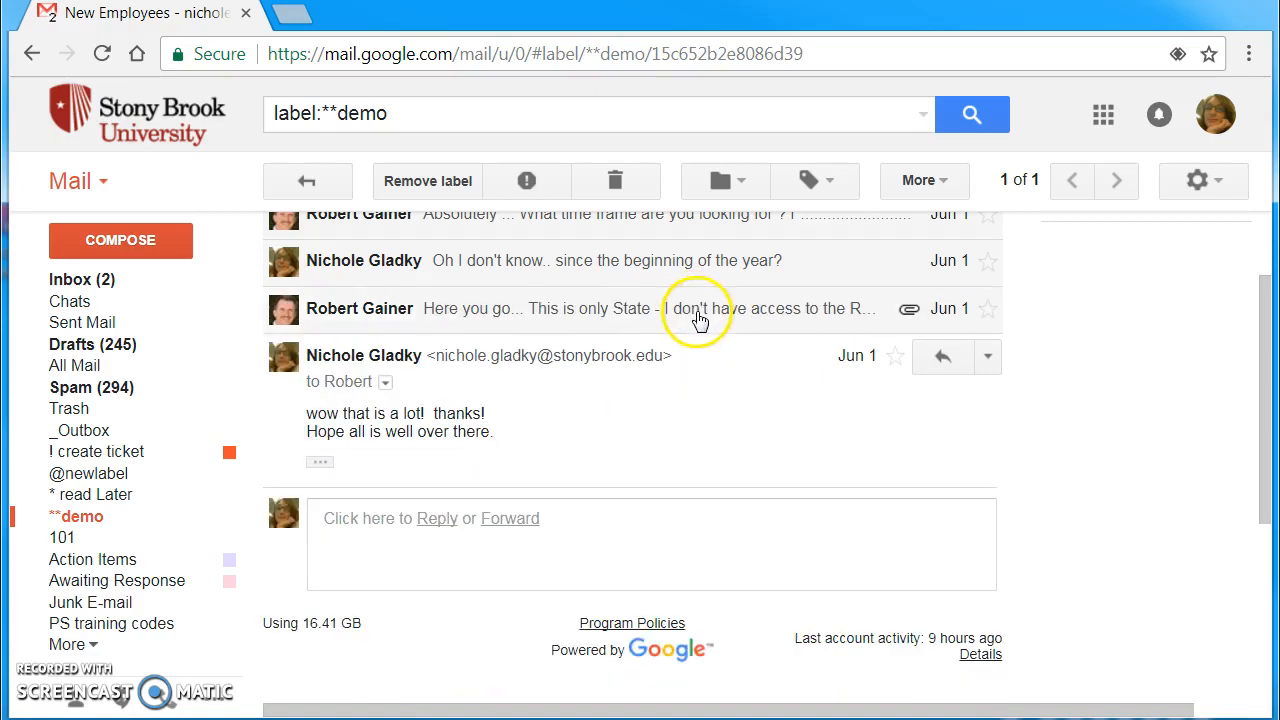
pyautogui.moveTo(648, 562)
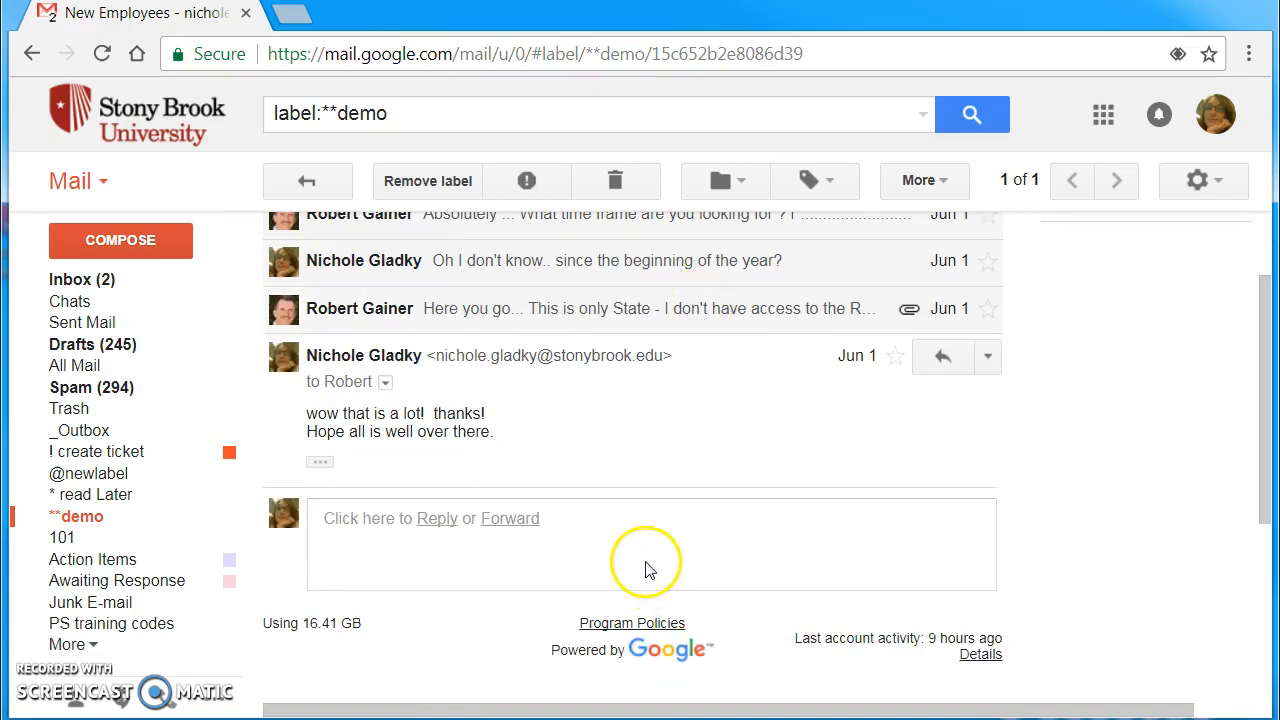
pyautogui.scroll(3)
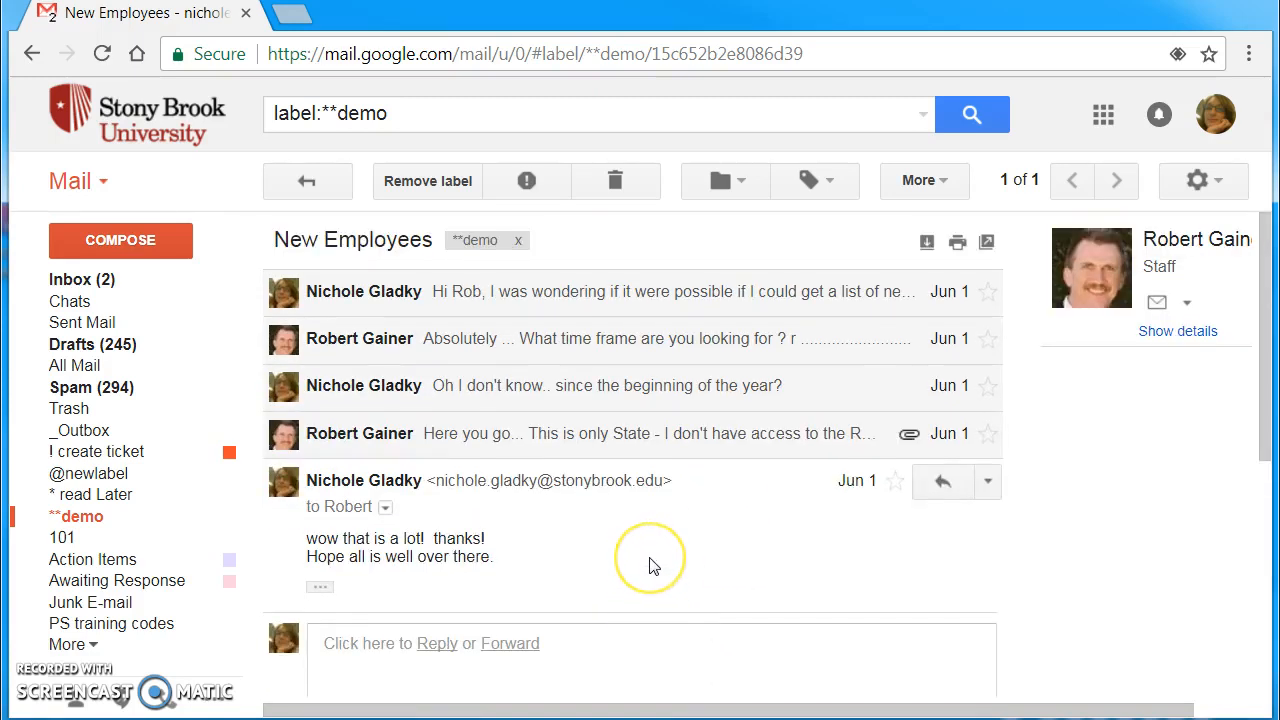
pyautogui.moveTo(650, 576)
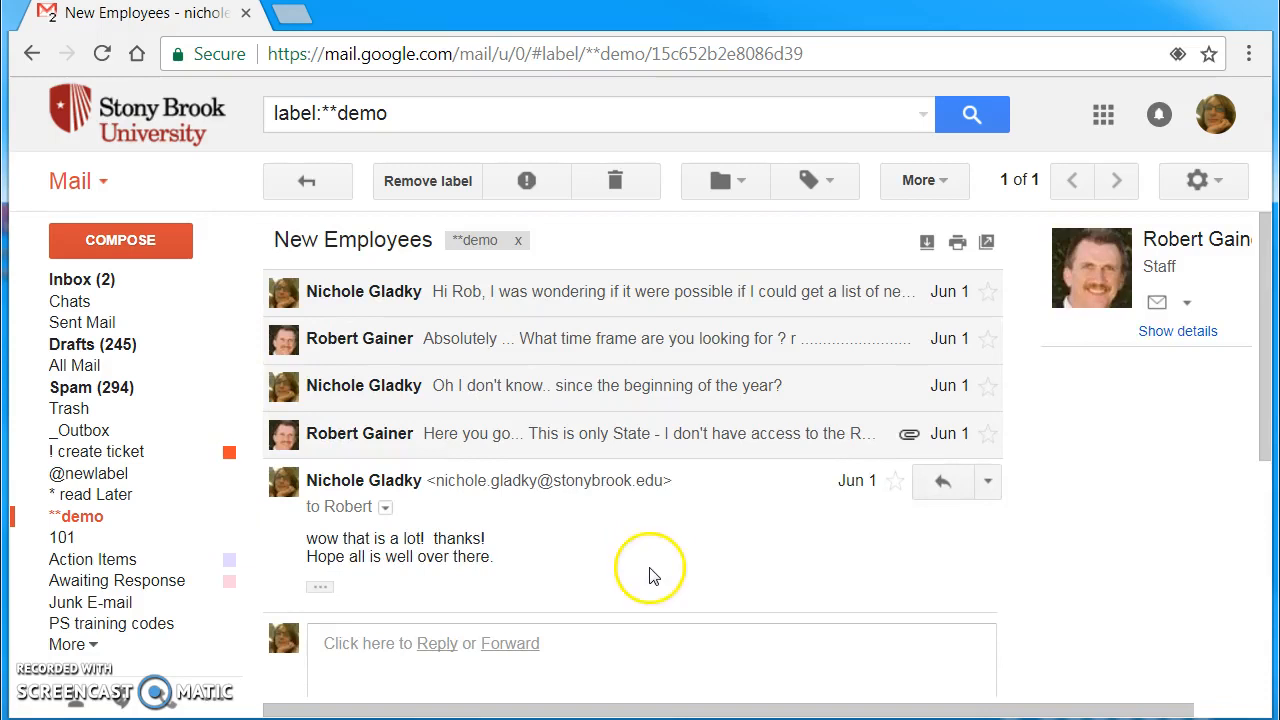
pyautogui.moveTo(352, 556)
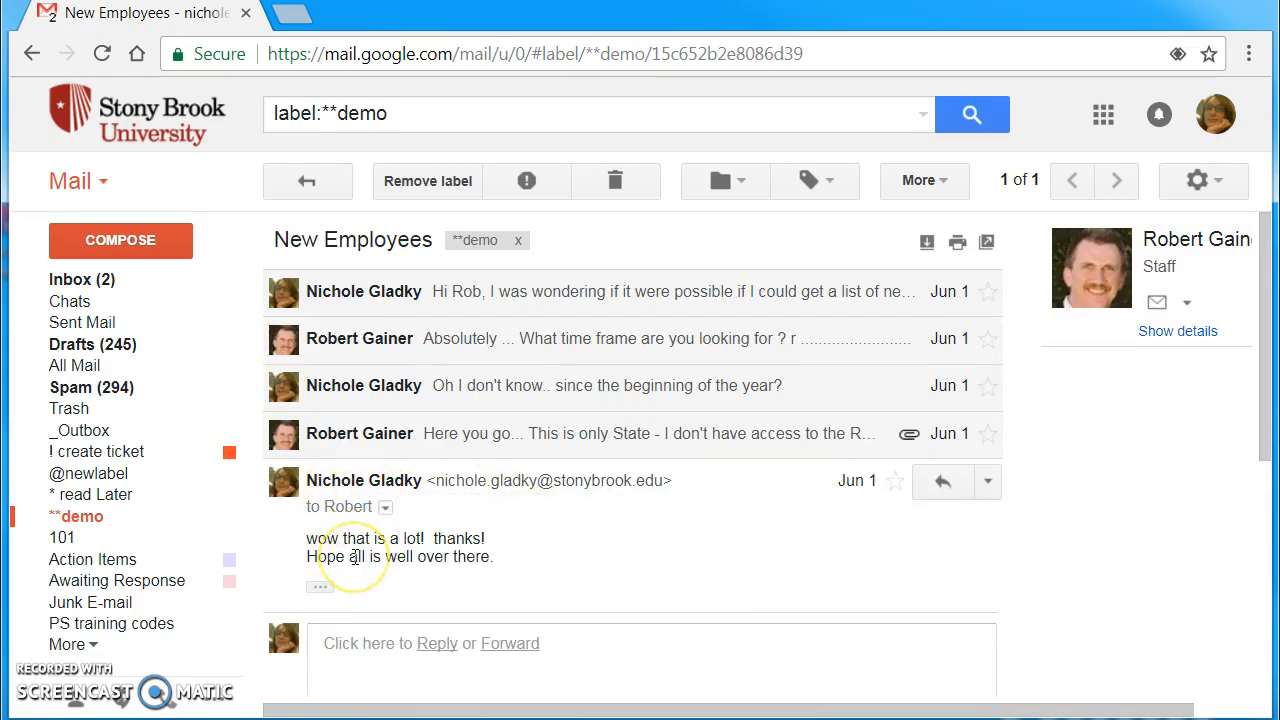
pyautogui.scroll(-3)
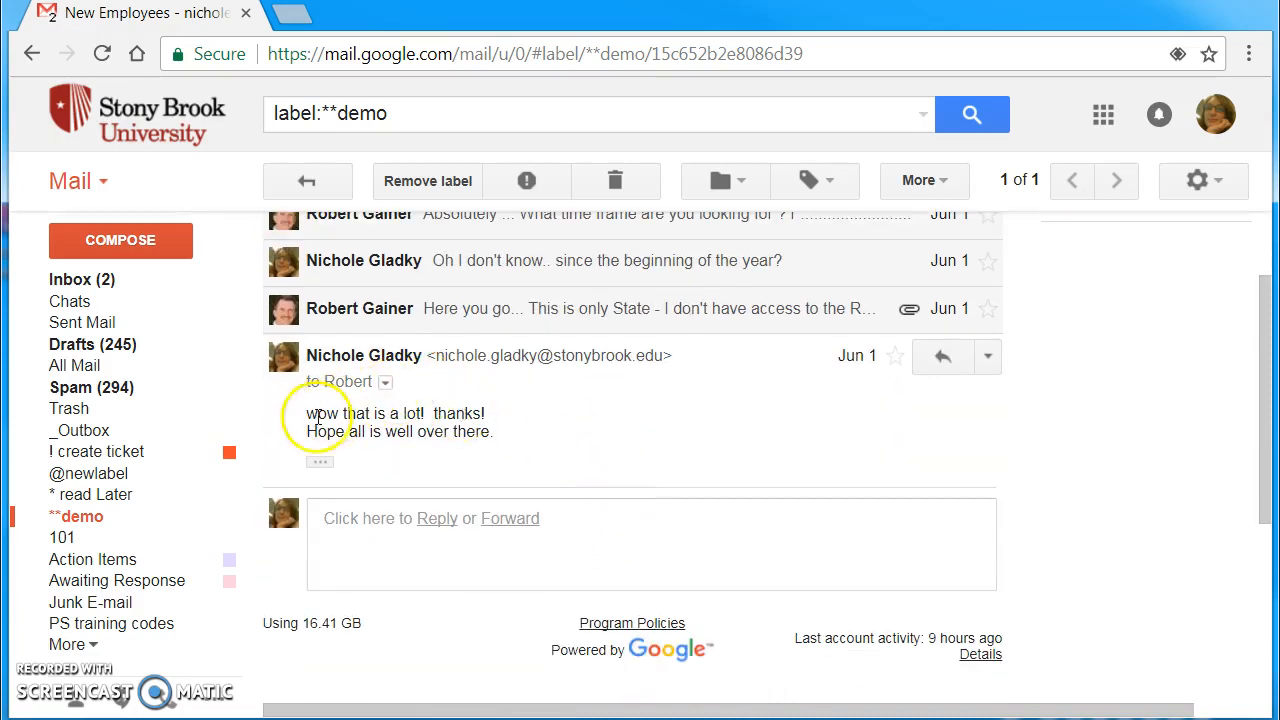
pyautogui.moveTo(656, 418)
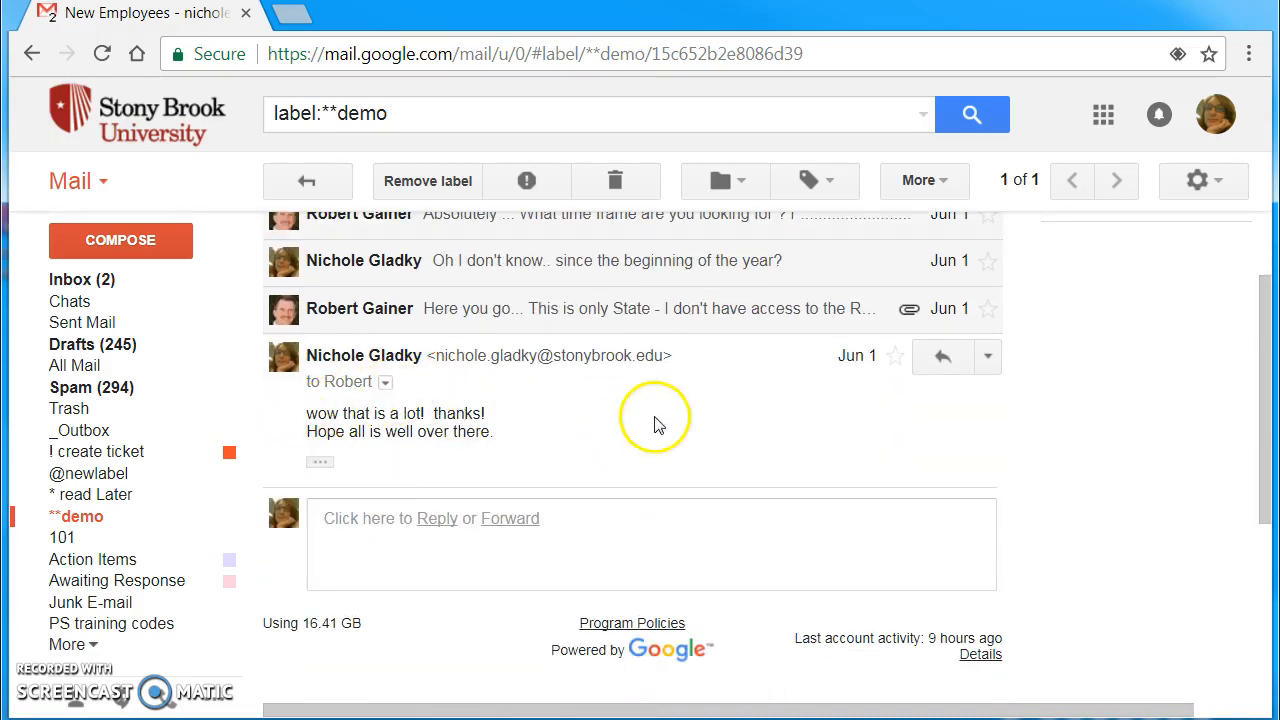
pyautogui.moveTo(318, 464)
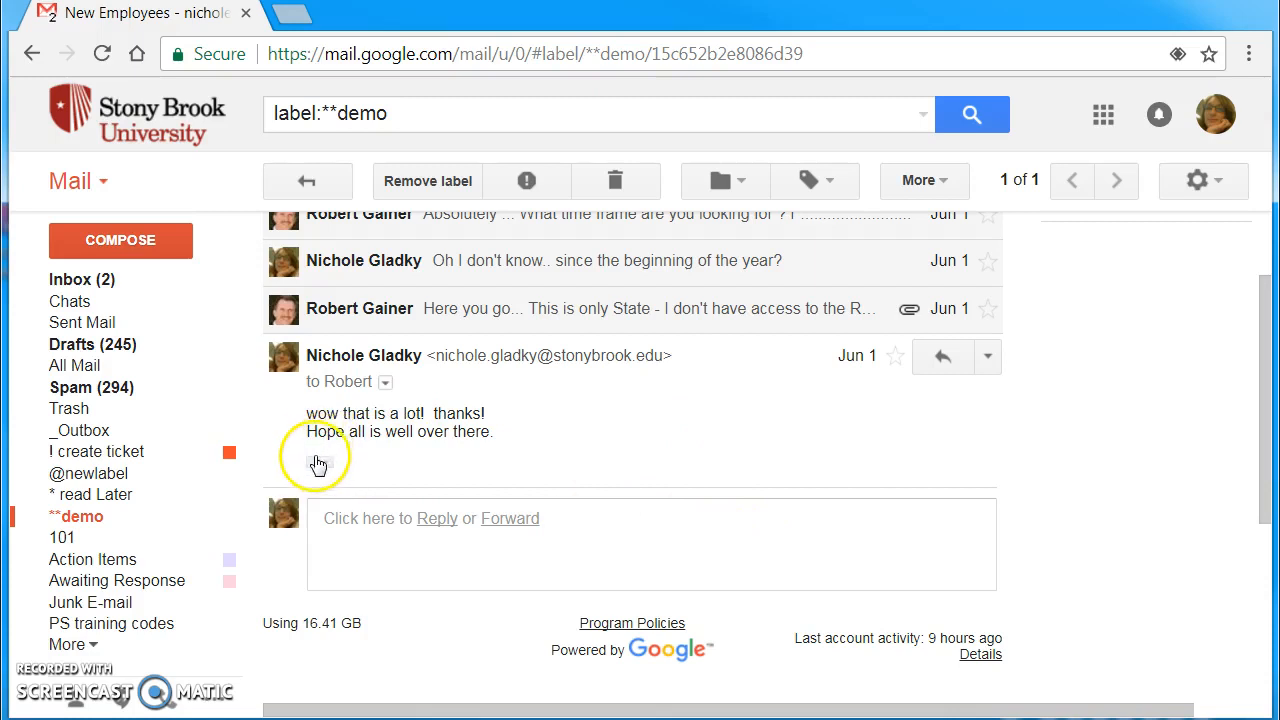
pyautogui.moveTo(320, 462)
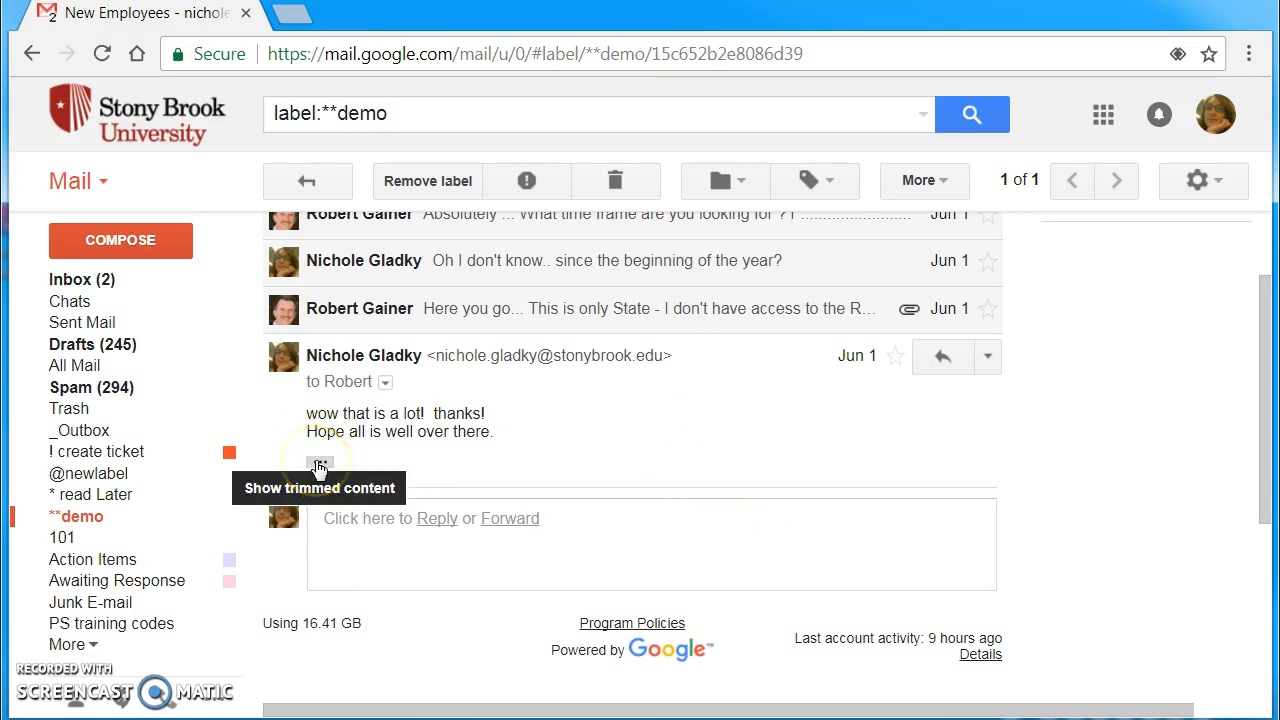
# Expand the latest reply's trimmed quoted history and read down to the original new-employee list request
pyautogui.click(320, 464)
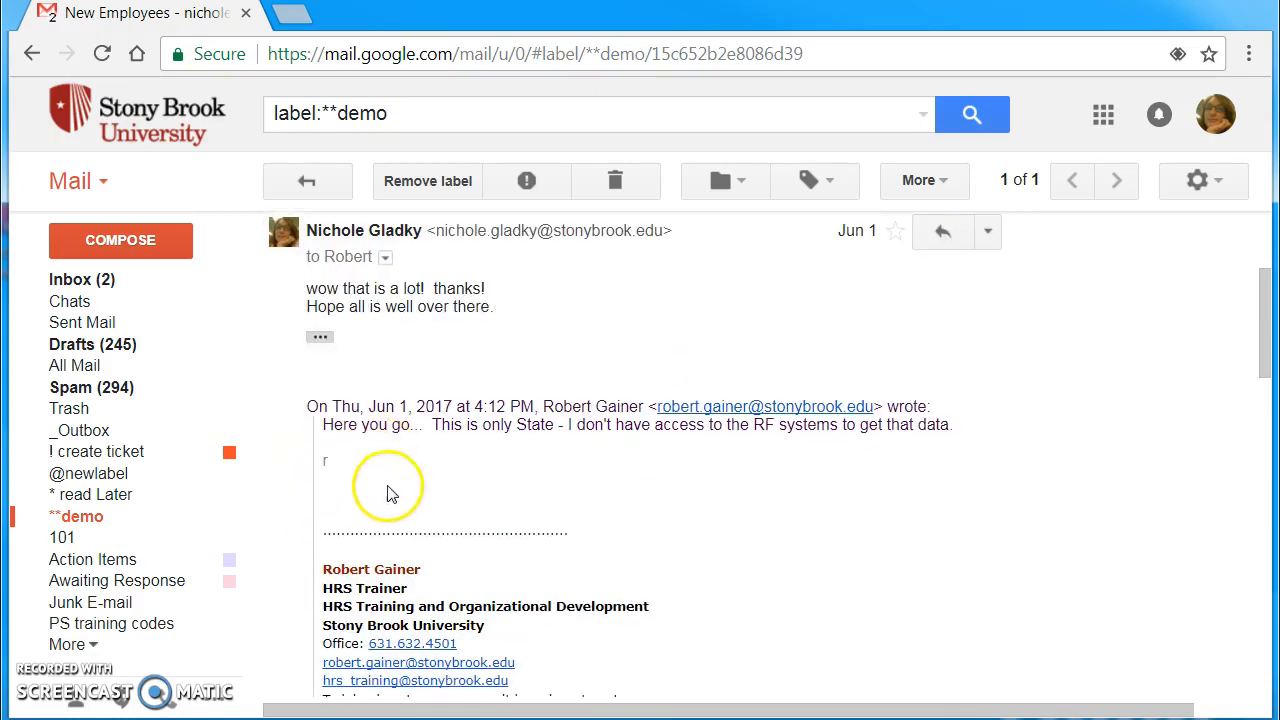
pyautogui.moveTo(444, 476)
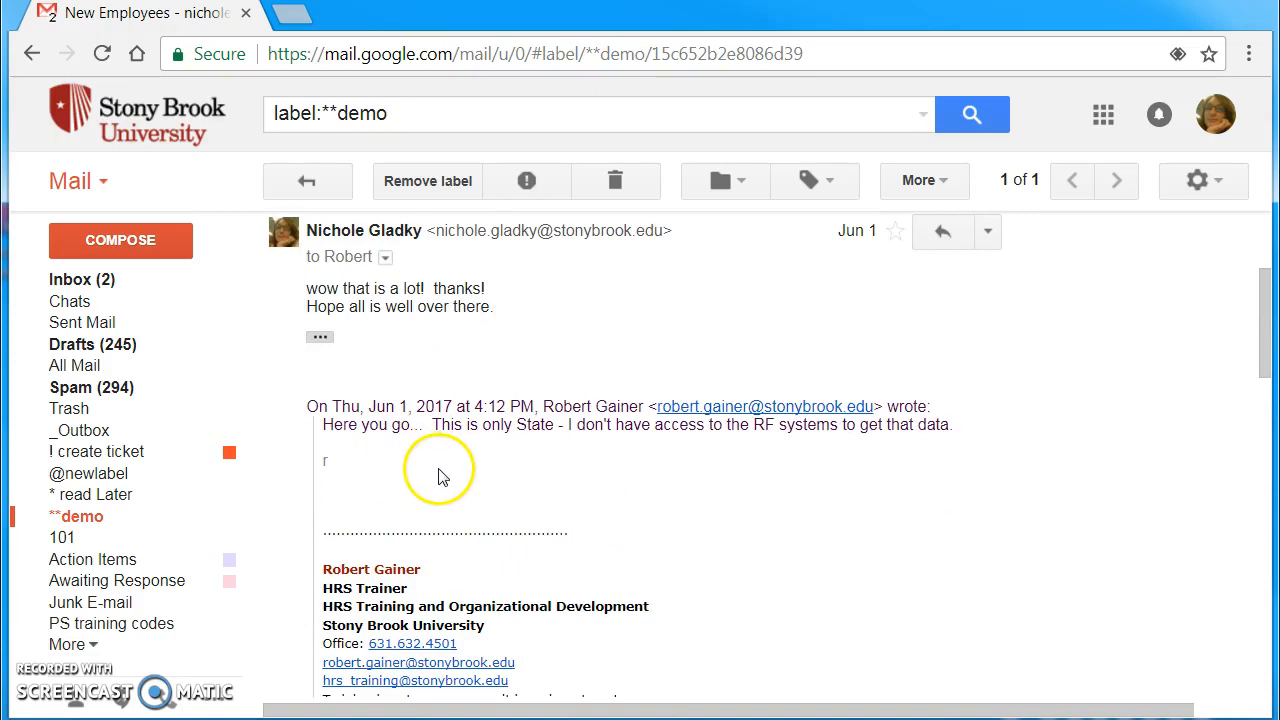
pyautogui.scroll(-3)
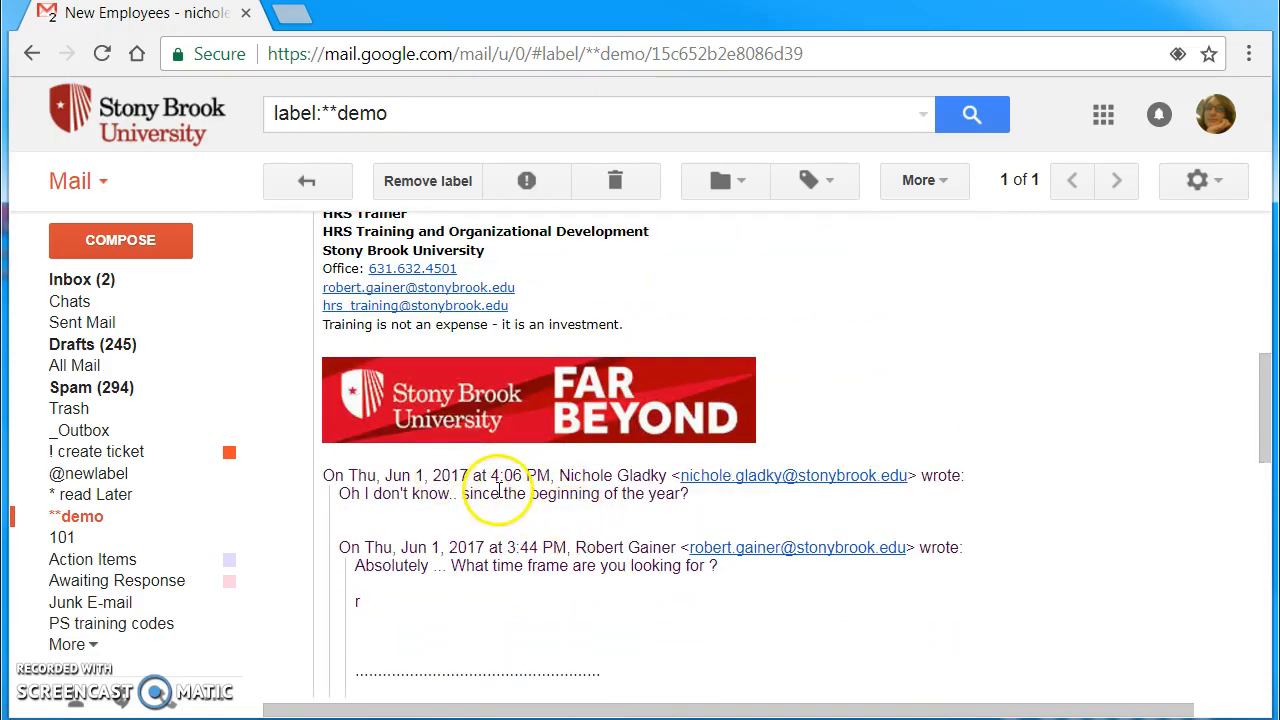
pyautogui.scroll(-3)
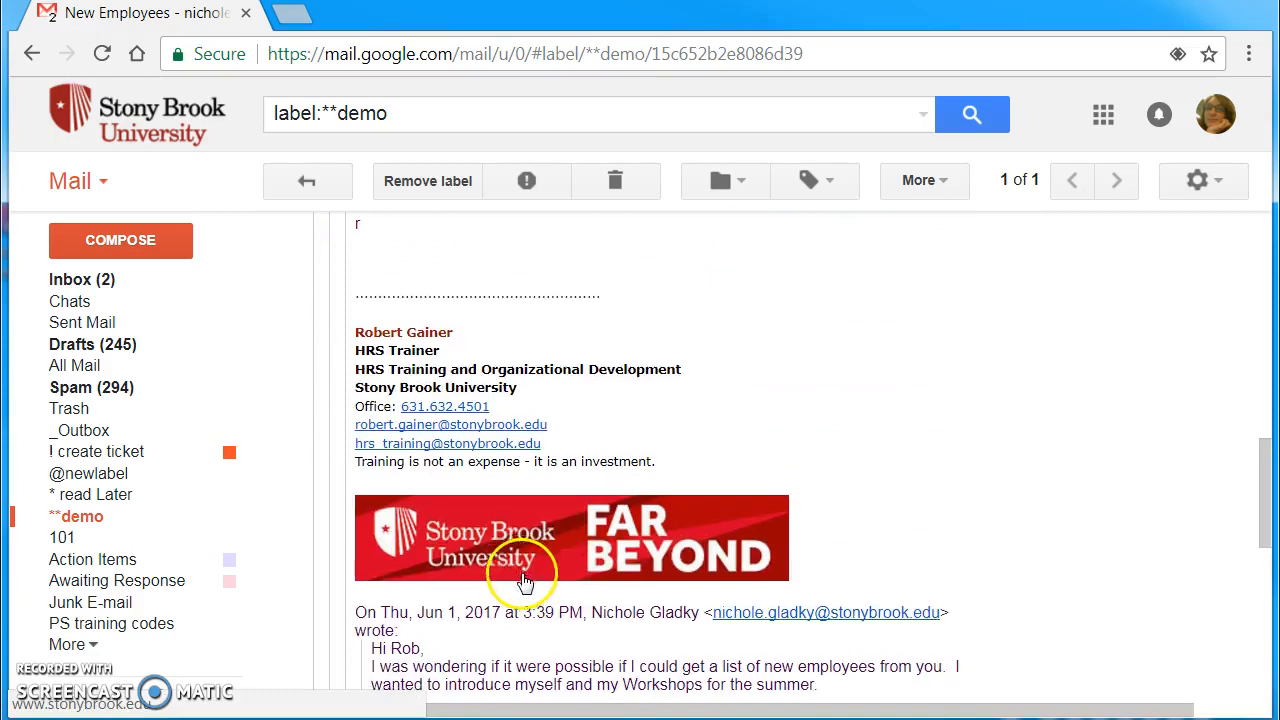
pyautogui.scroll(-3)
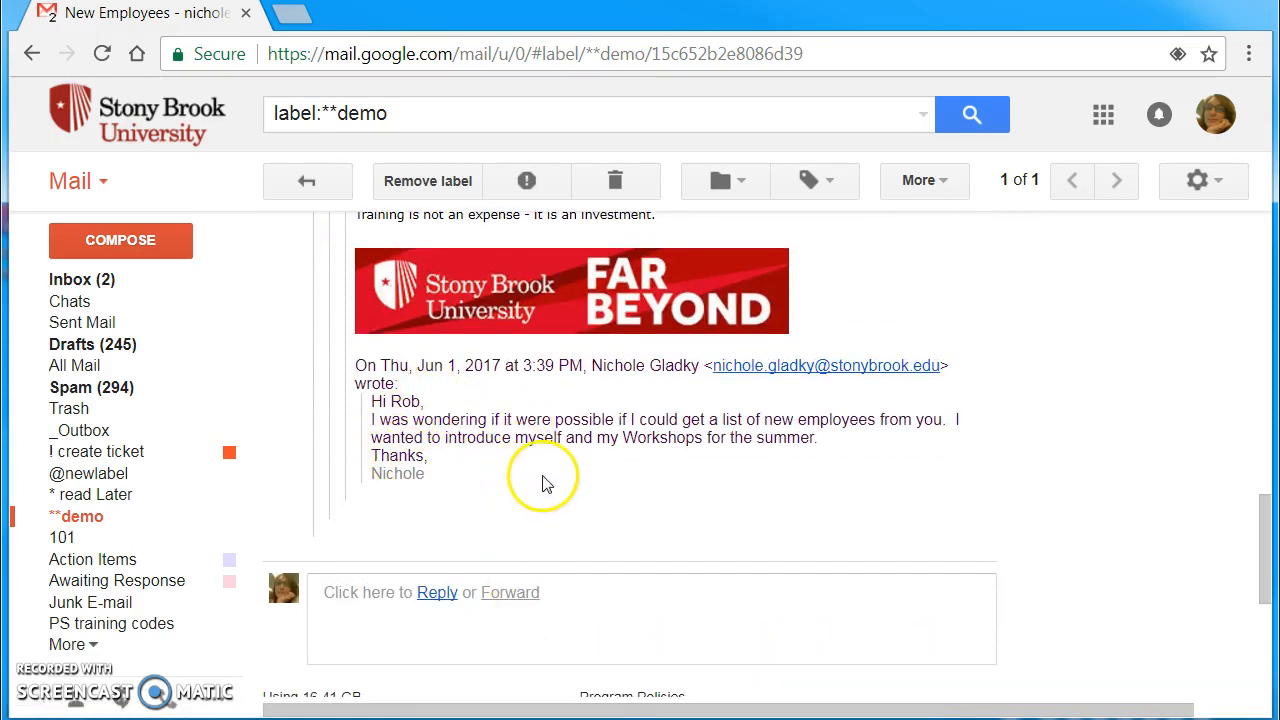
pyautogui.scroll(3)
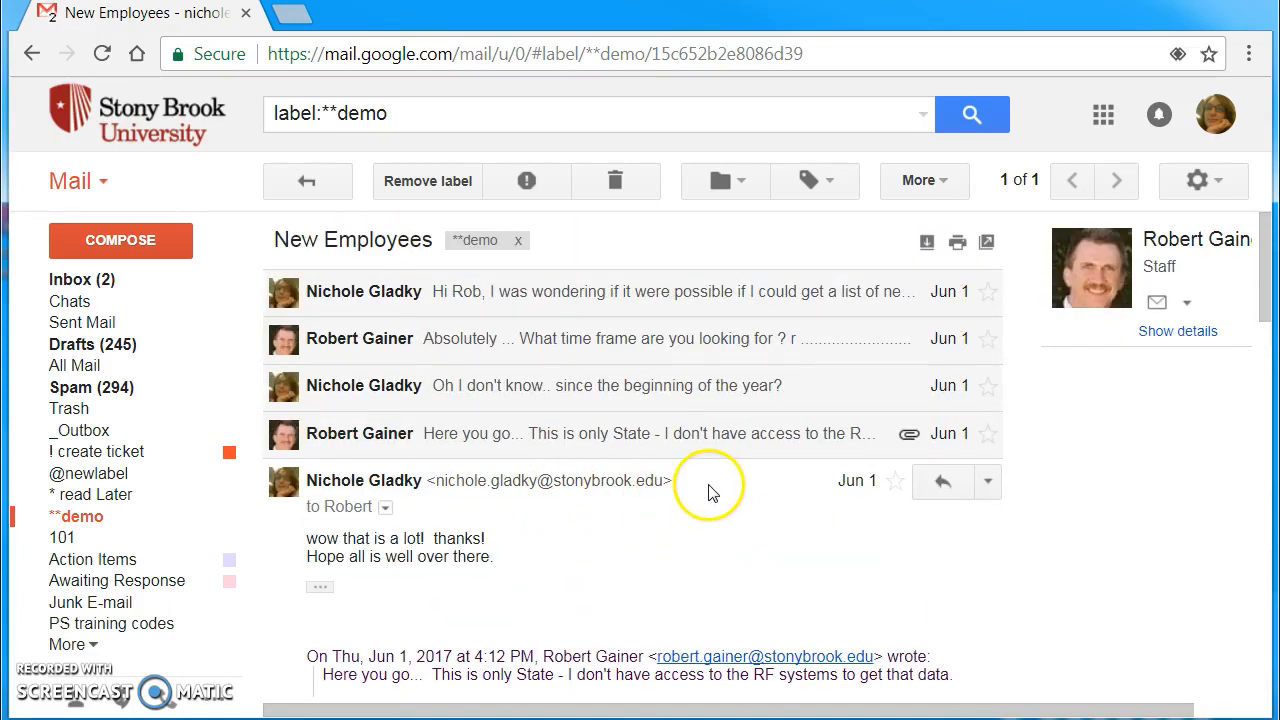
pyautogui.moveTo(320, 588)
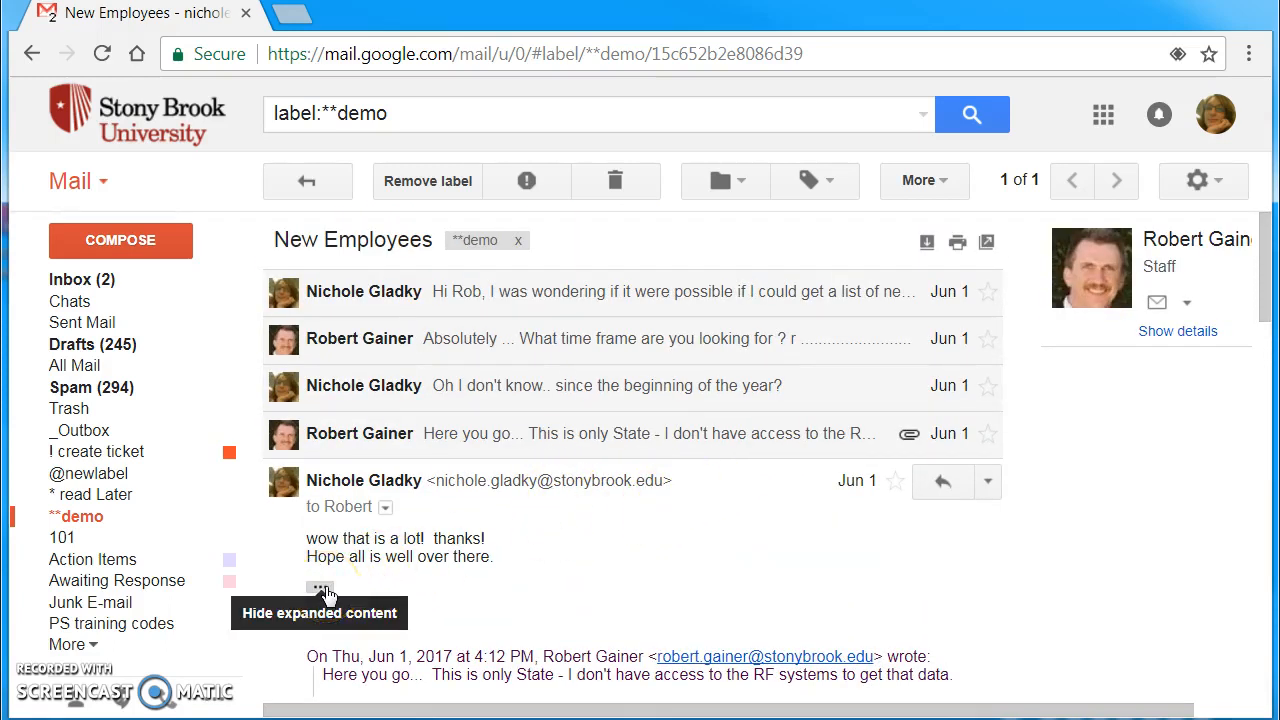
# Collapse the quoted history so the latest reply shows only its short thank-you message
pyautogui.click(320, 588)
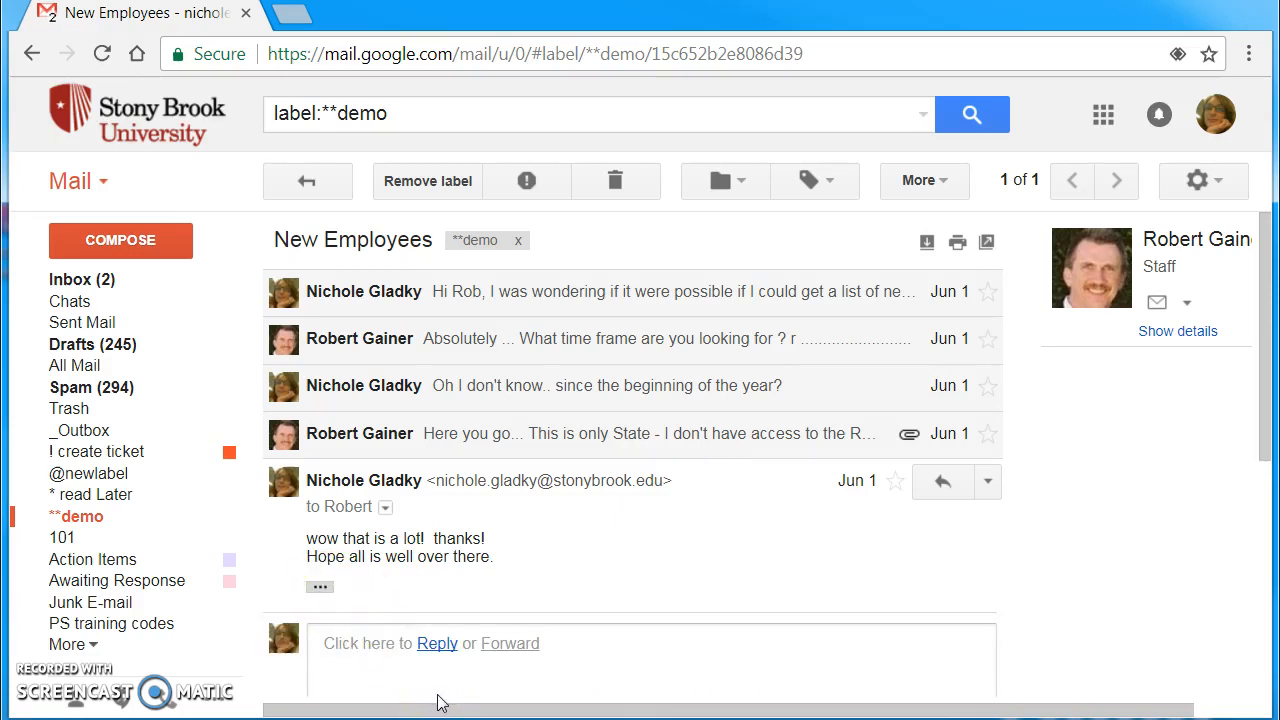
pyautogui.moveTo(600, 432)
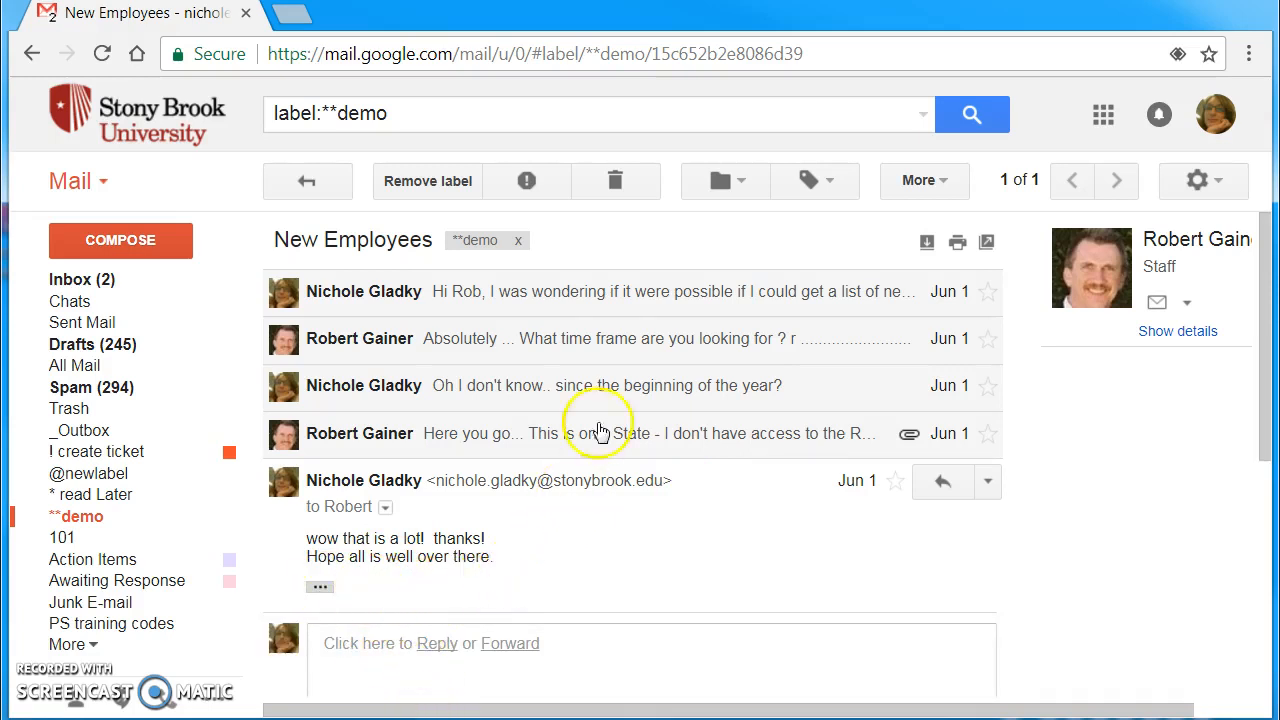
pyautogui.moveTo(500, 598)
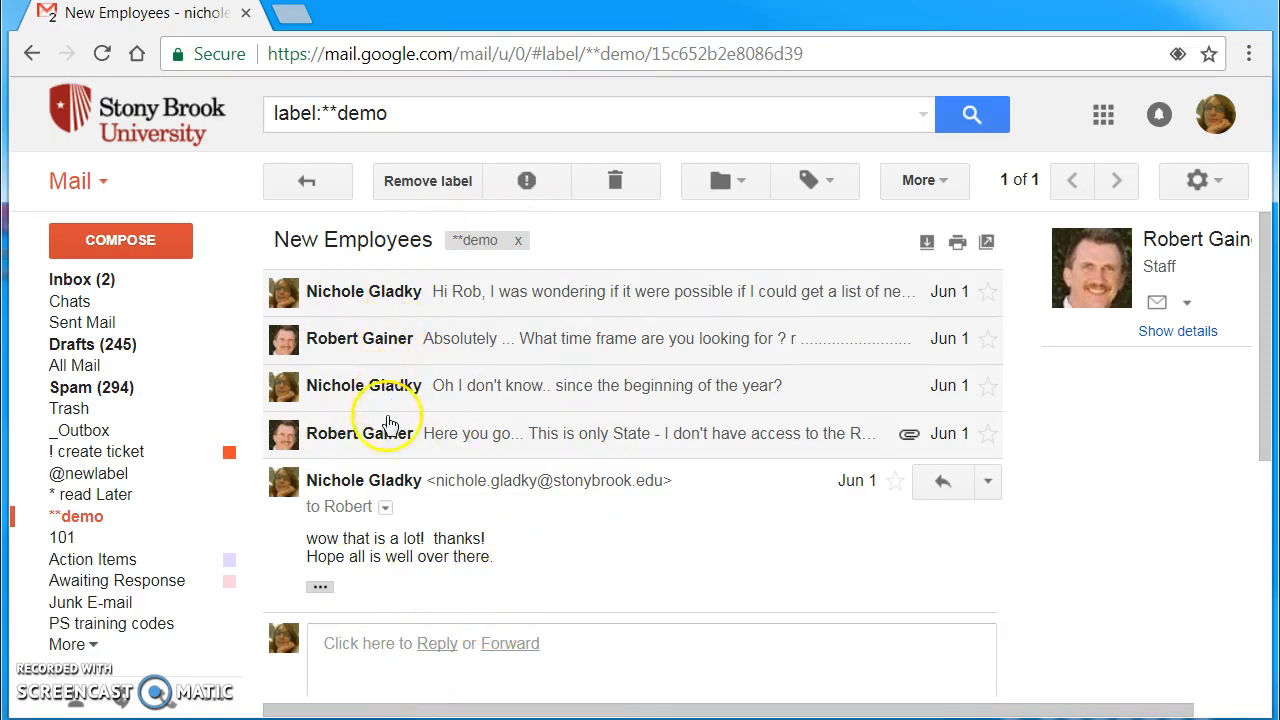
pyautogui.moveTo(444, 298)
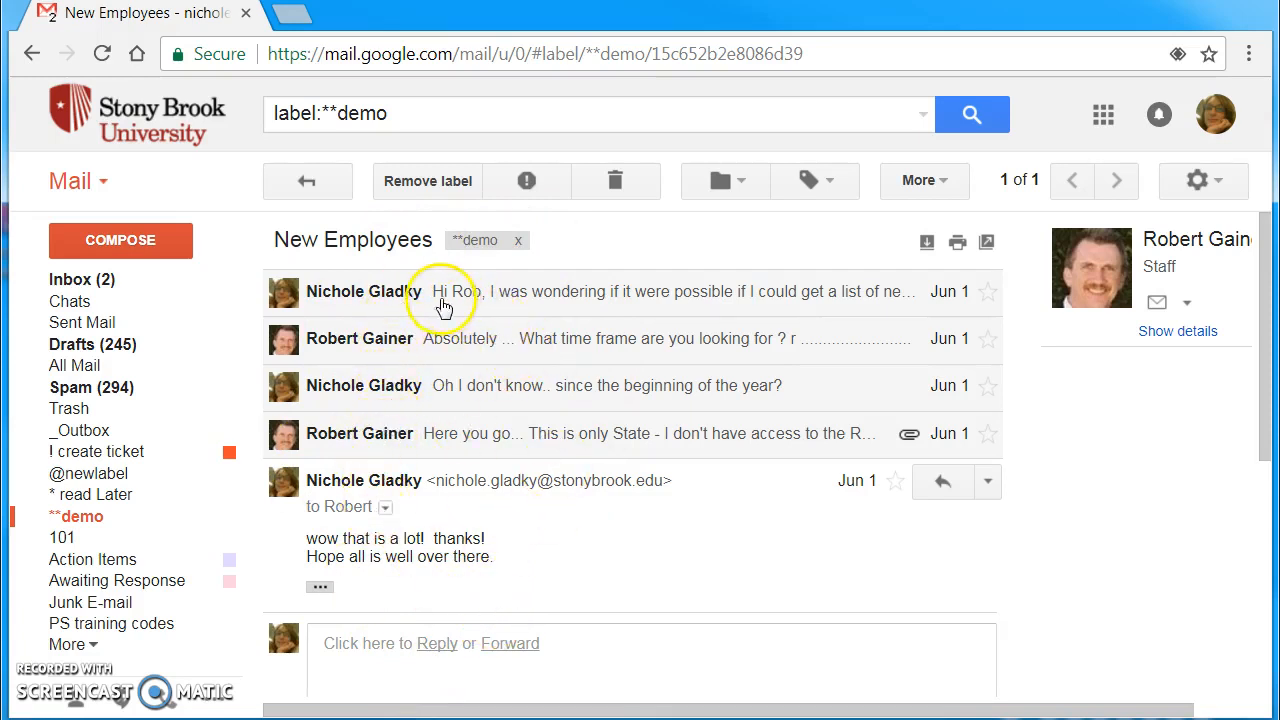
pyautogui.moveTo(584, 556)
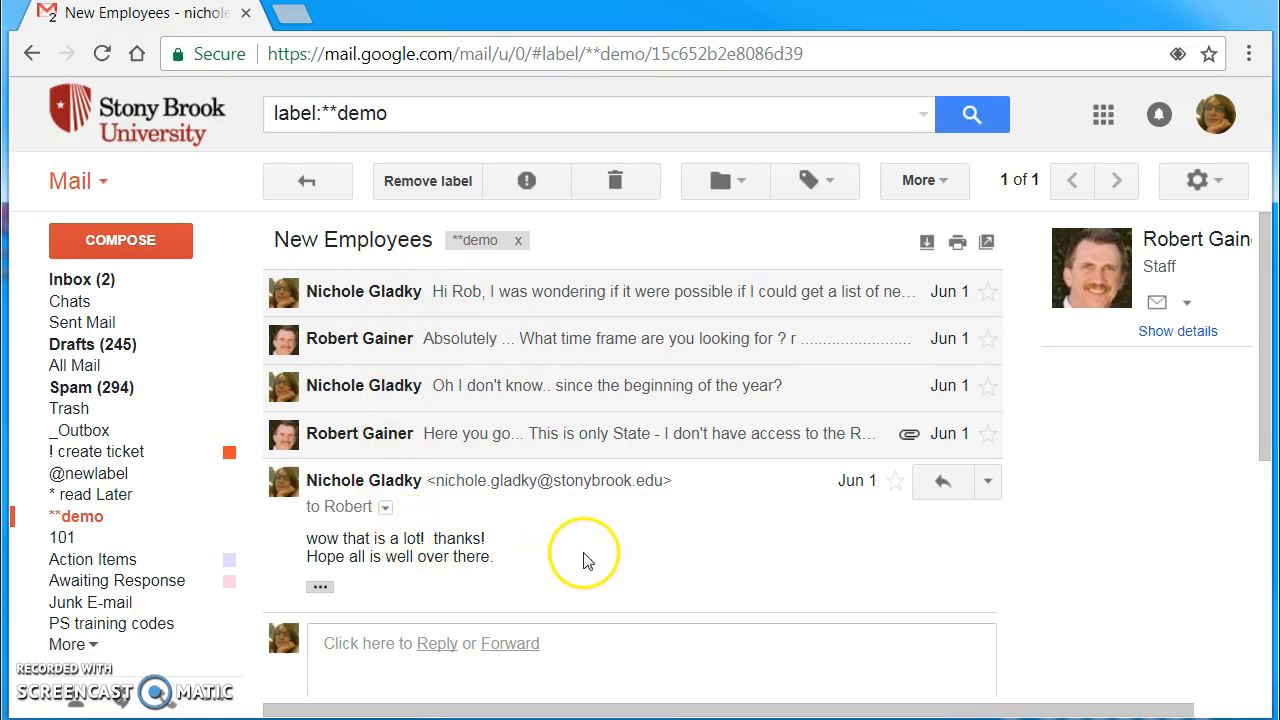
pyautogui.moveTo(320, 586)
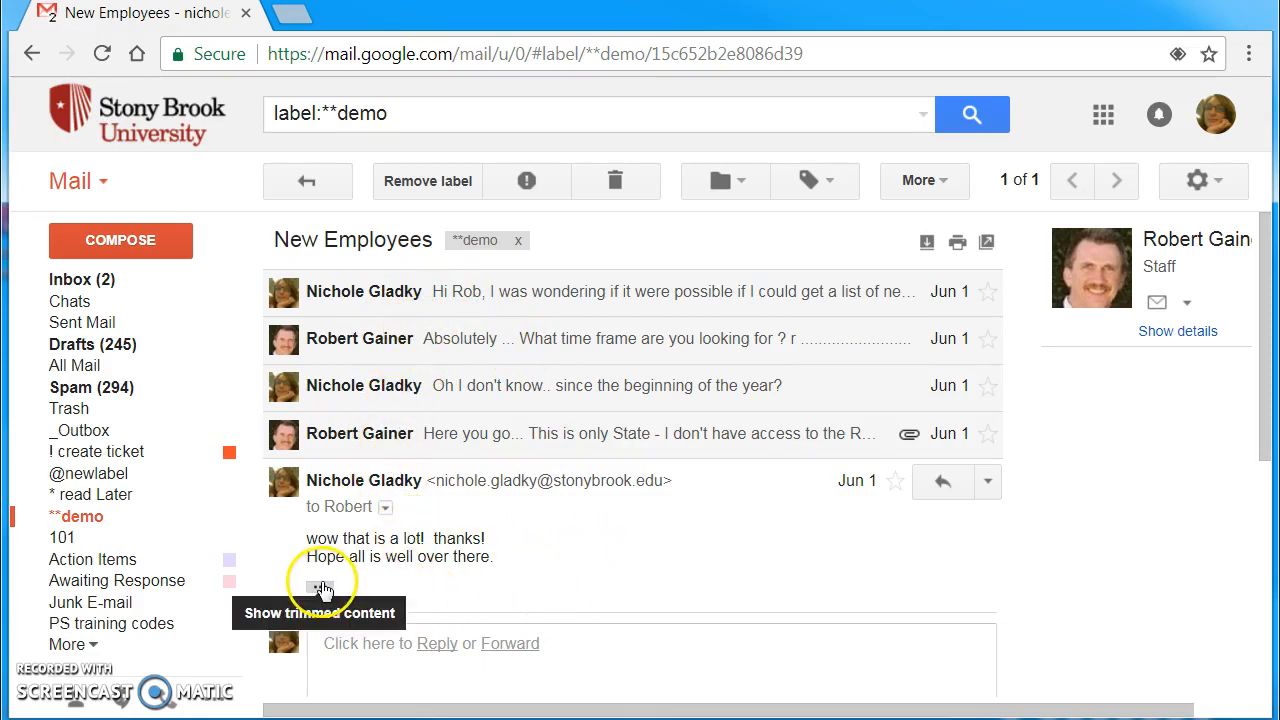
# Show the trimmed quoted history again and read down to the original new-employee request
pyautogui.click(320, 588)
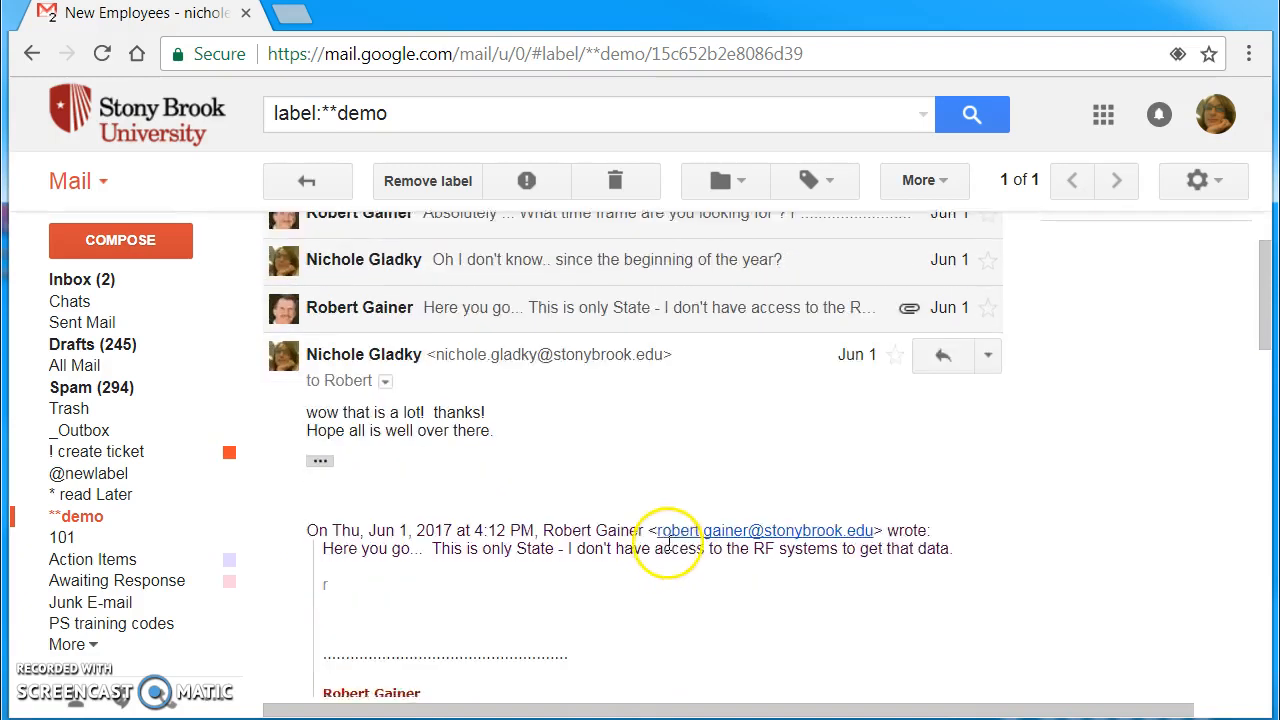
pyautogui.scroll(-3)
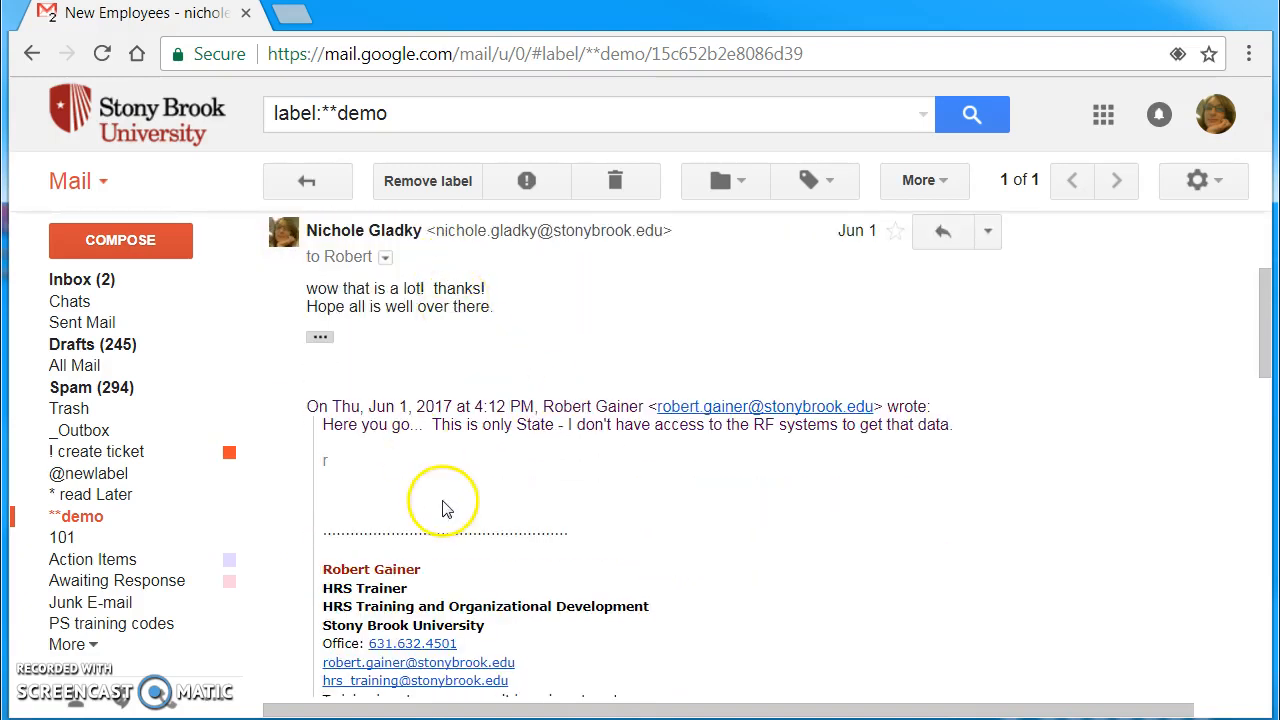
pyautogui.scroll(-3)
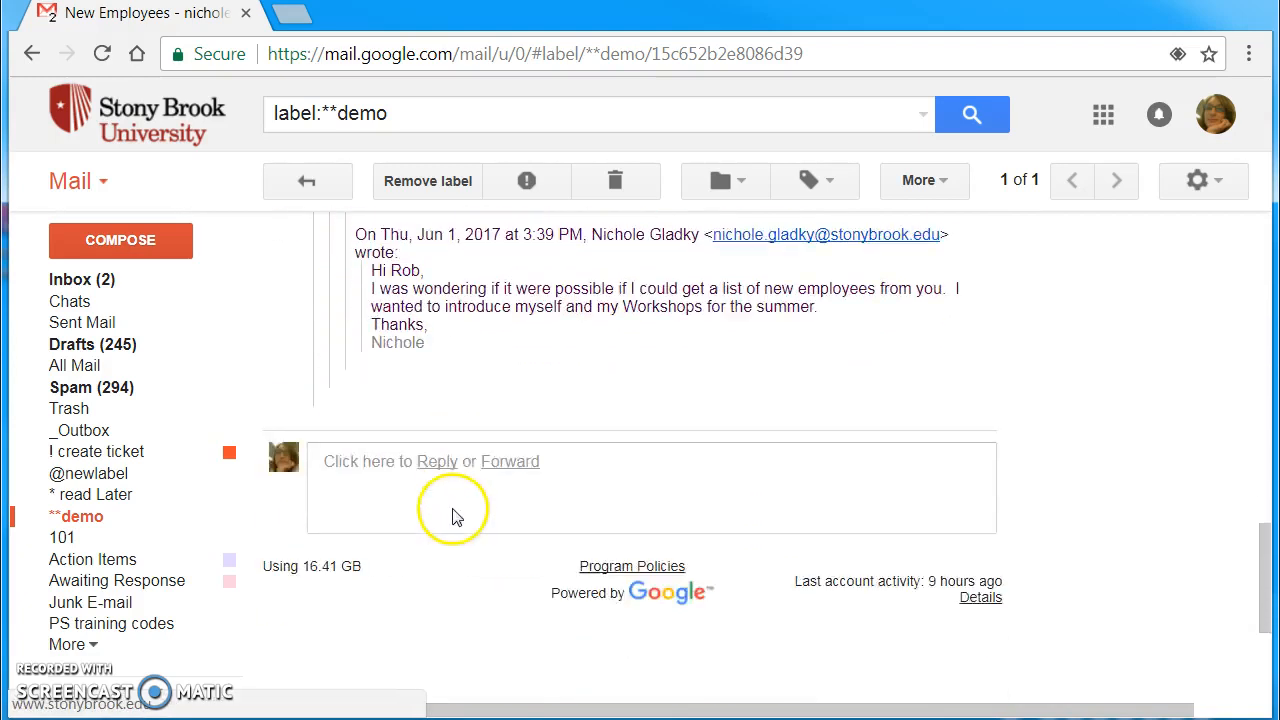